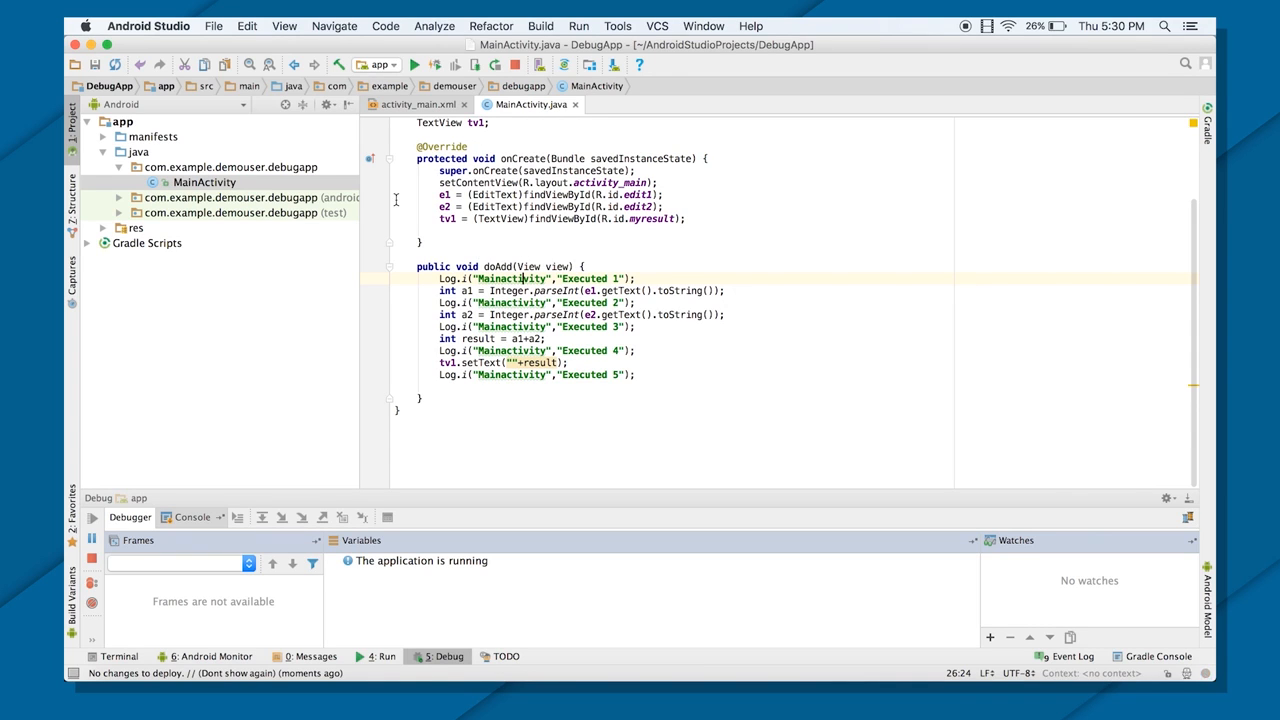
Step: Show activity_main.xml in Design view with nothing selected on the canvas
left_click(416, 104)
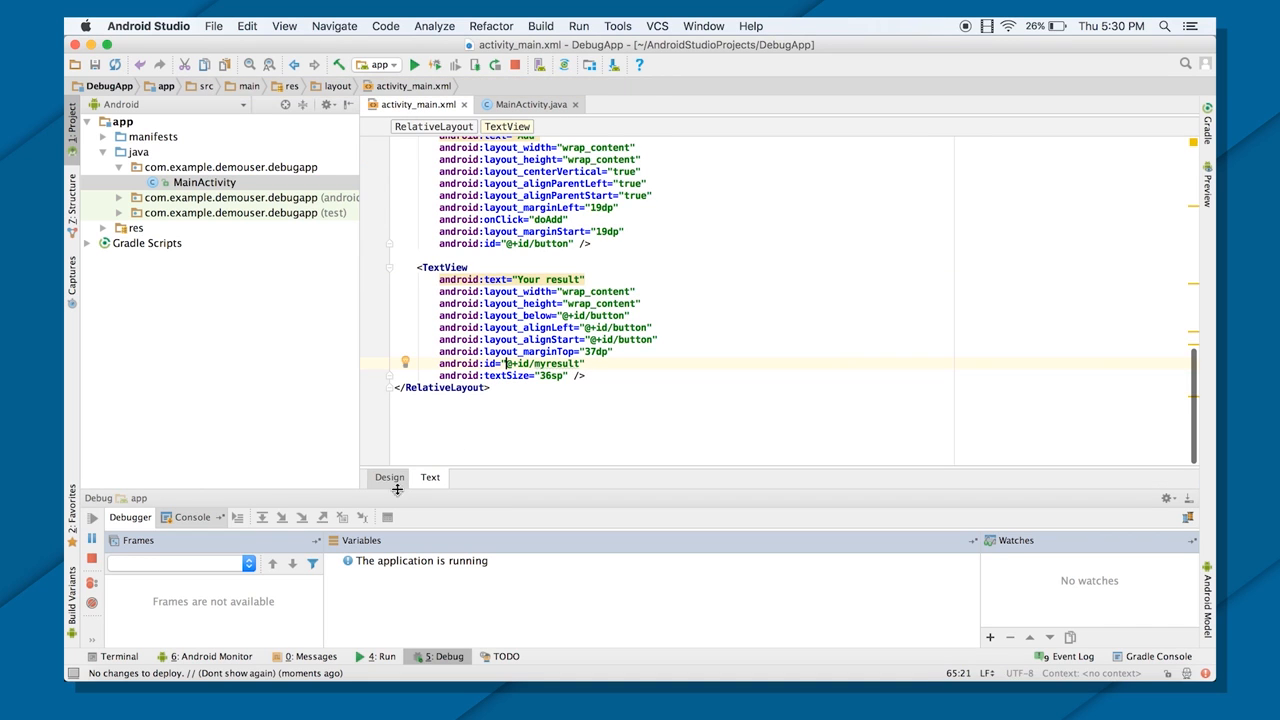
left_click(388, 476)
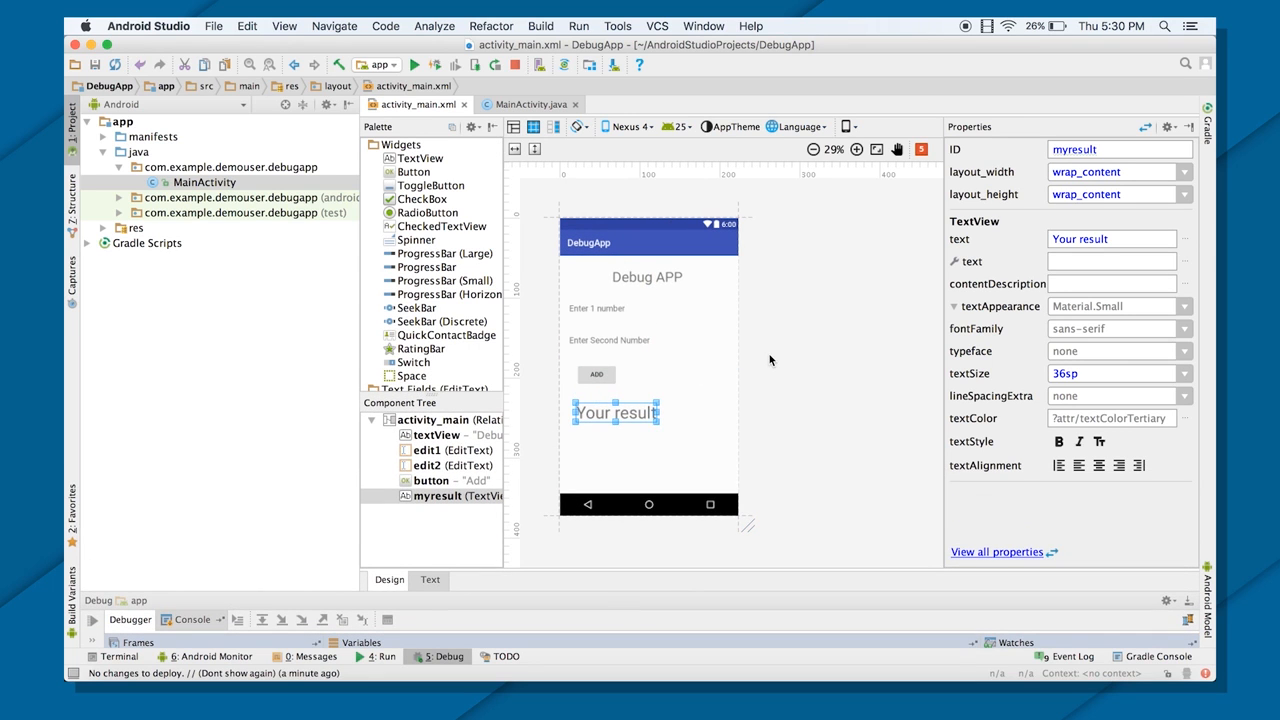
left_click(704, 396)
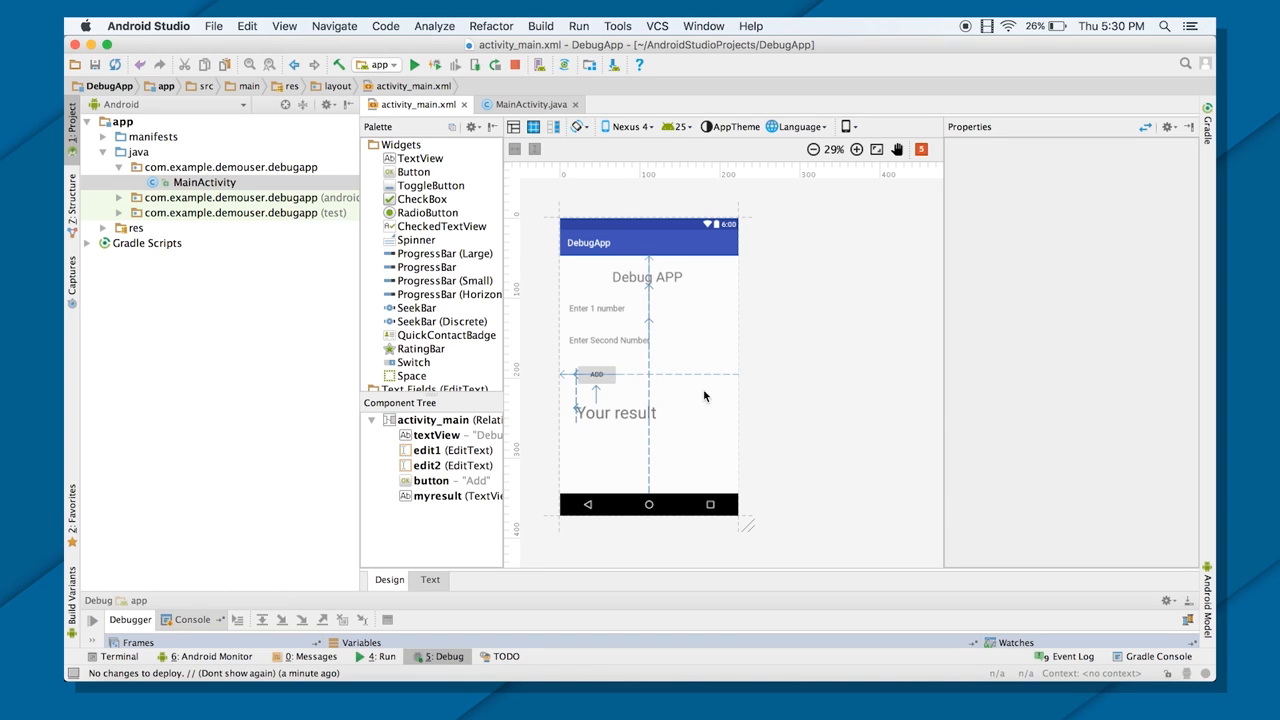
mouse_move(700, 368)
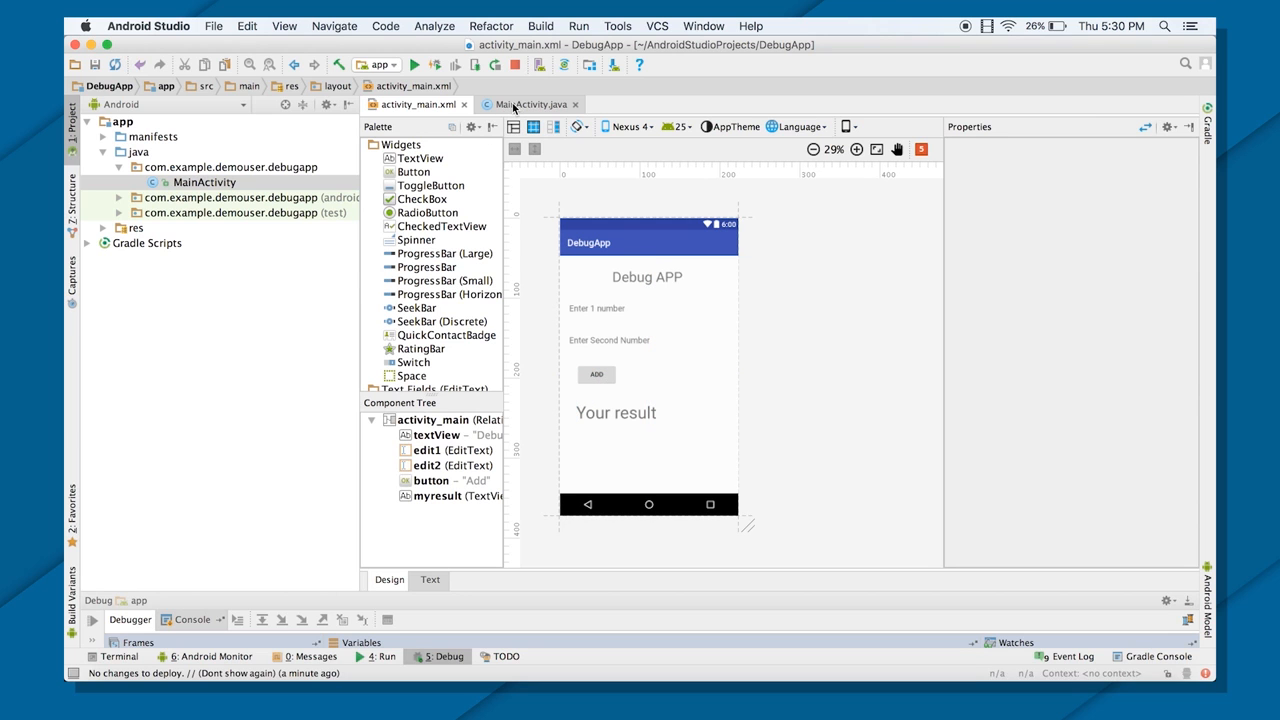
Step: Open ExampleUnitTest from the (test) package, showing assertEquals(4, 2 + 2)
left_click(532, 104)
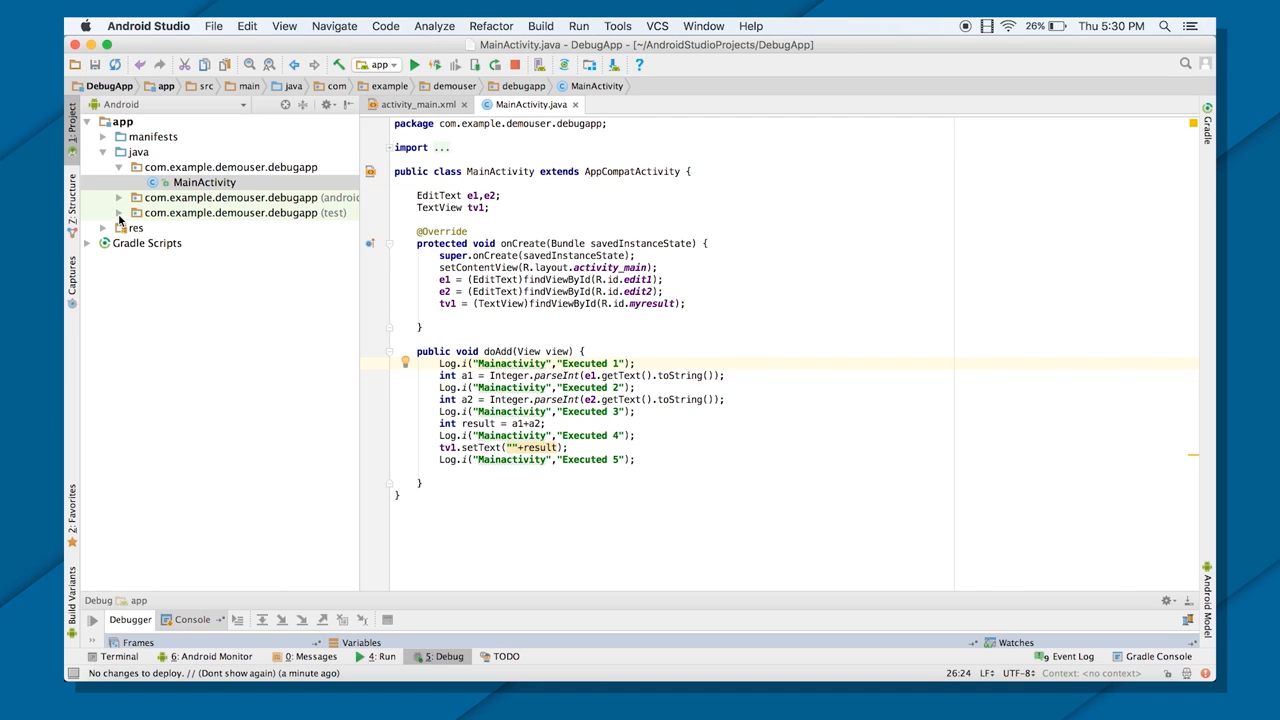
left_click(120, 212)
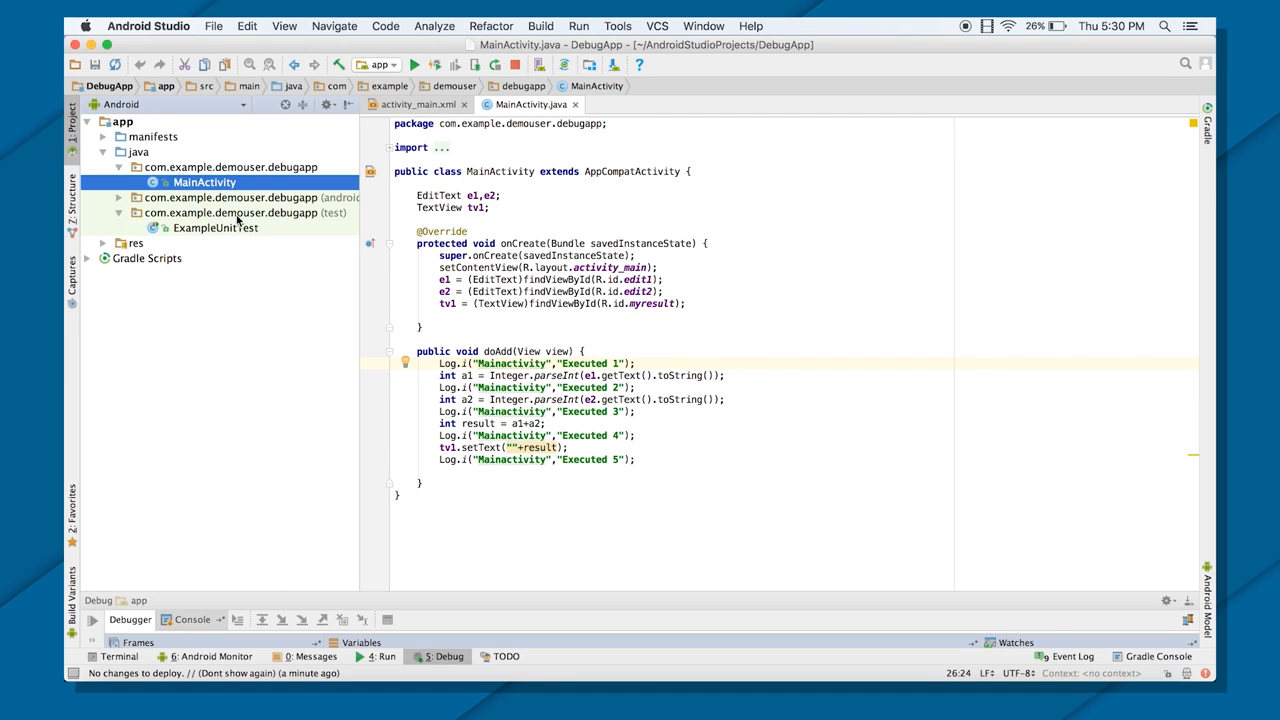
mouse_move(304, 218)
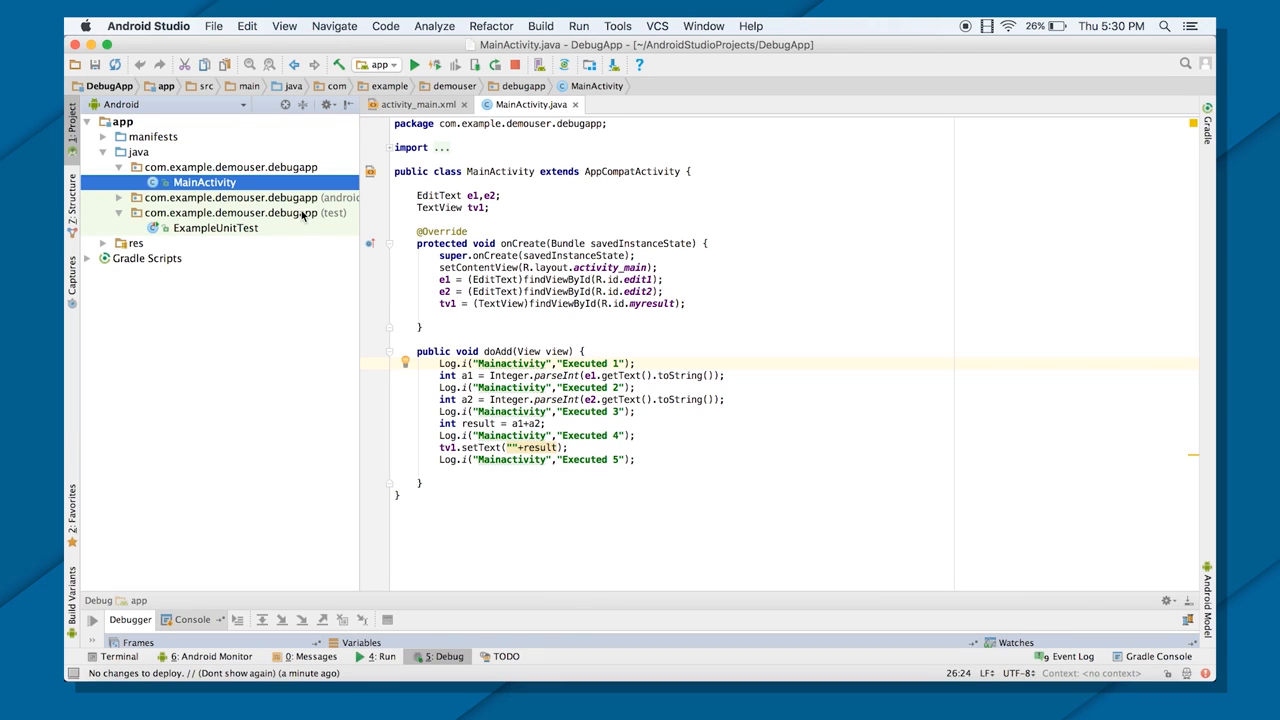
left_click(240, 212)
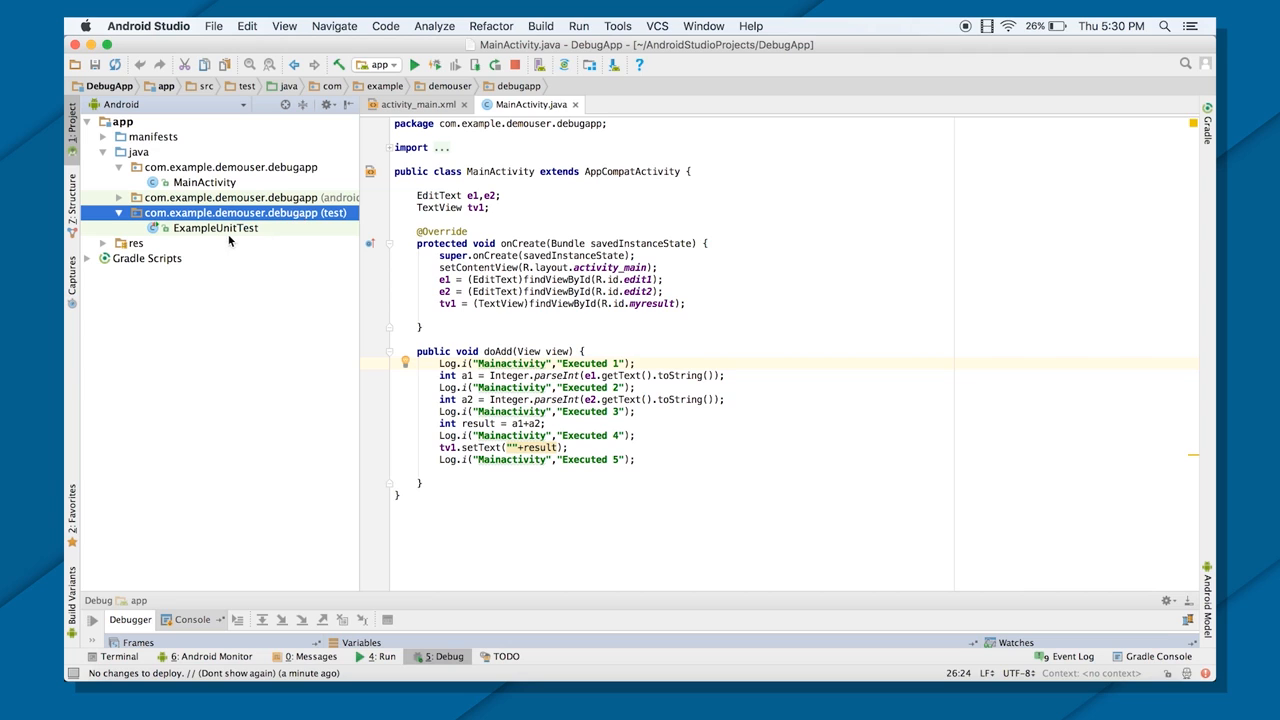
left_click(216, 228)
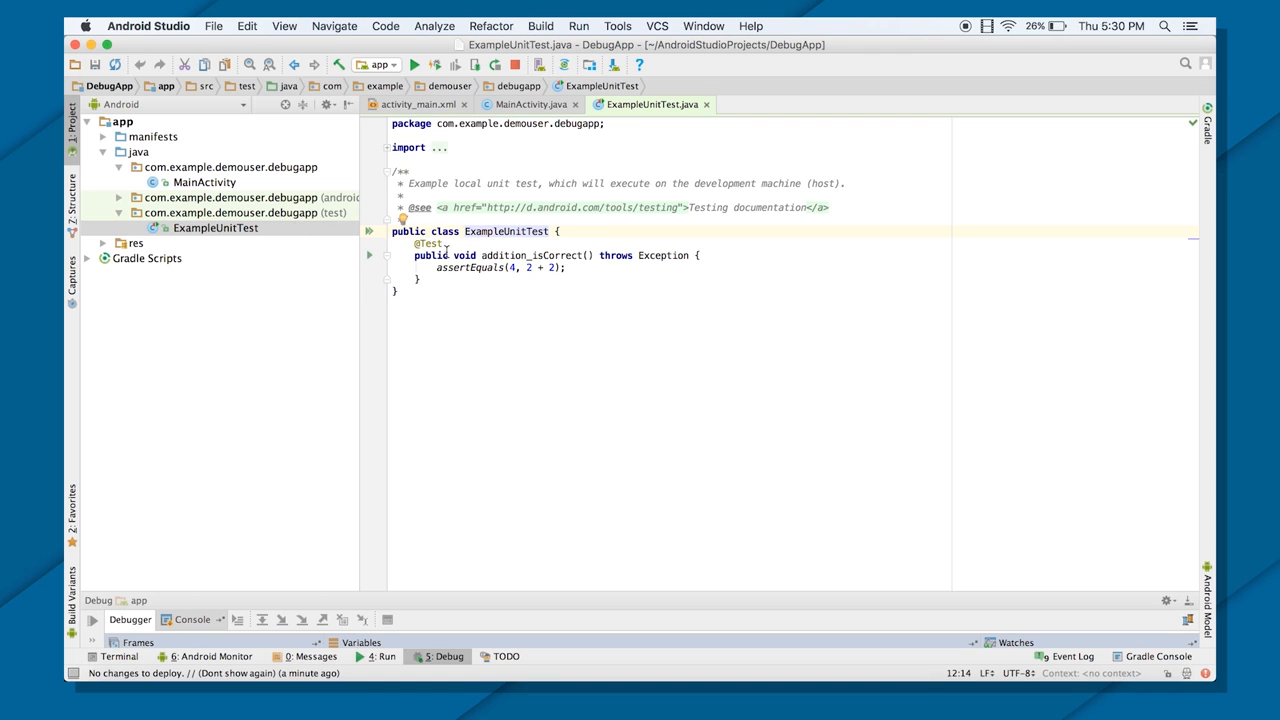
mouse_move(250, 238)
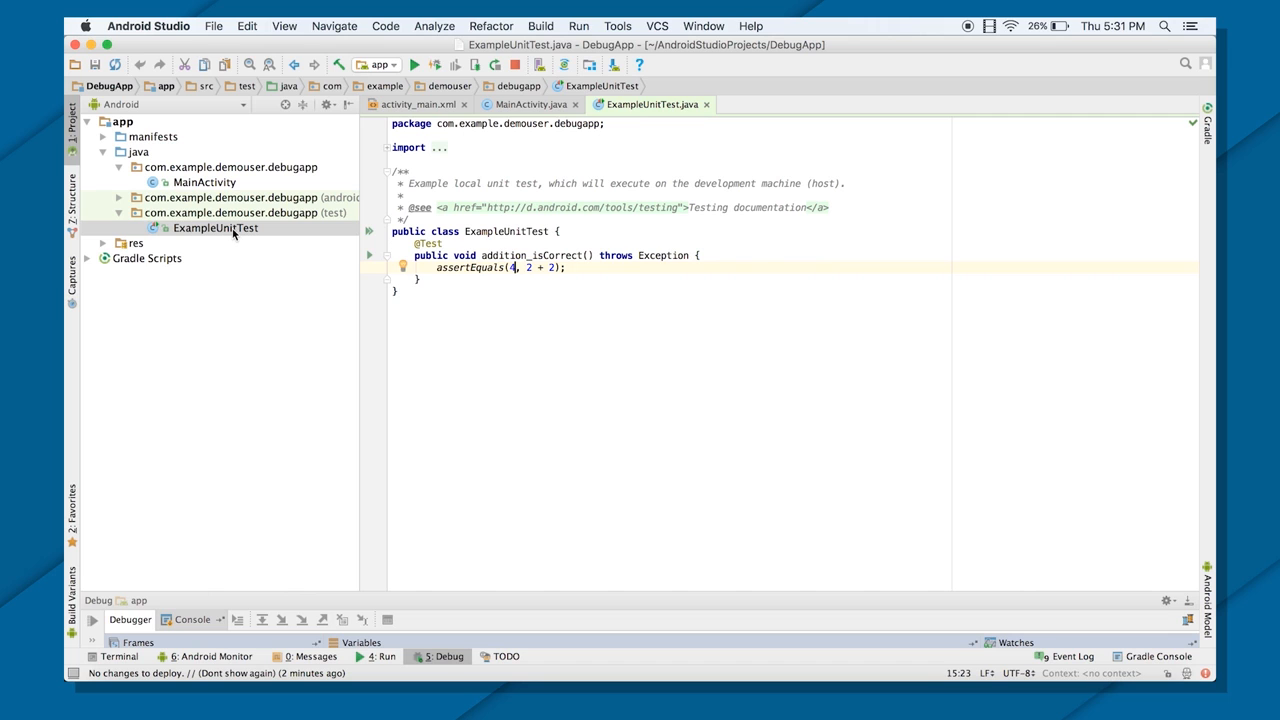
Step: Run 'ExampleUnitTest' from the Project panel so addition_isCorrect passes, exit code 0
right_click(216, 228)
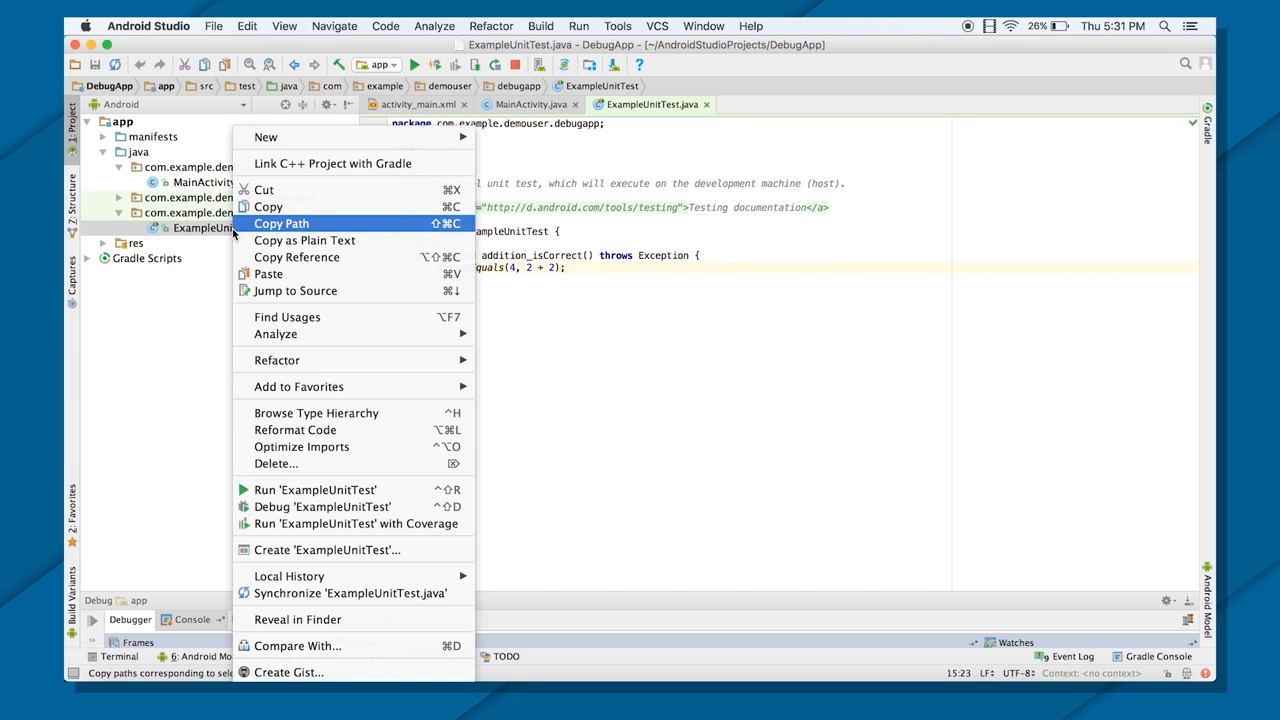
mouse_move(626, 418)
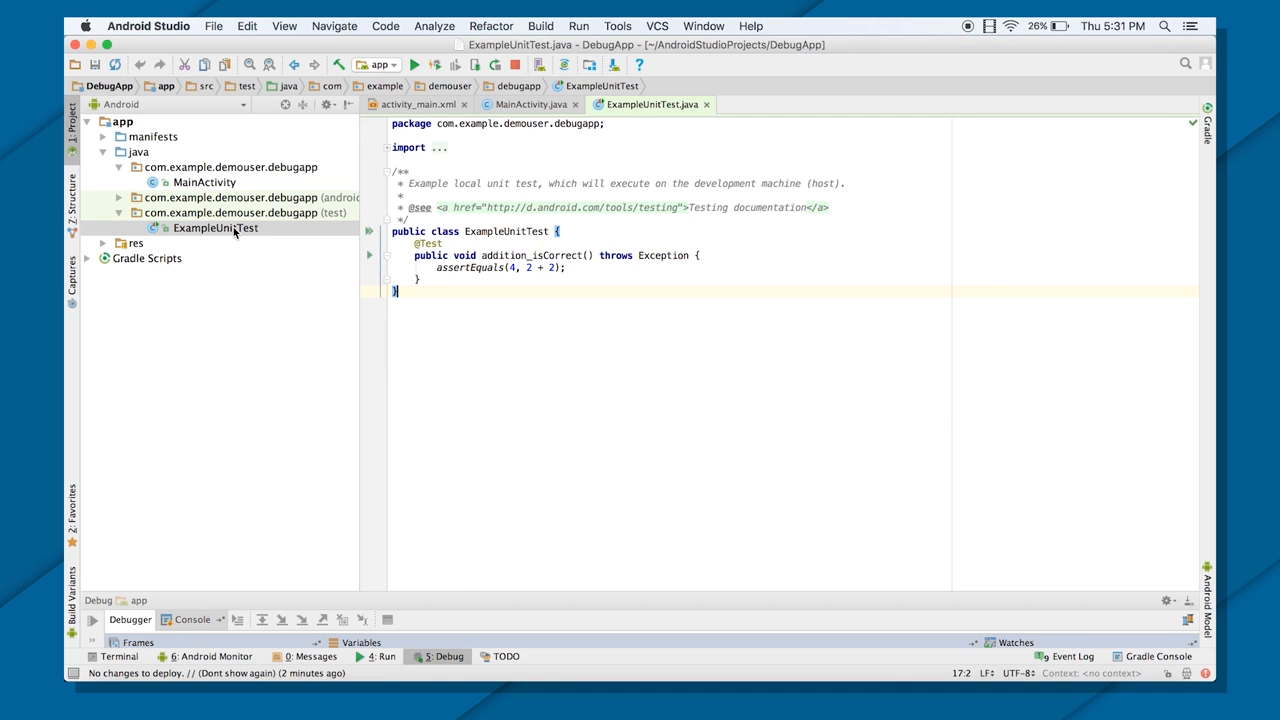
right_click(216, 228)
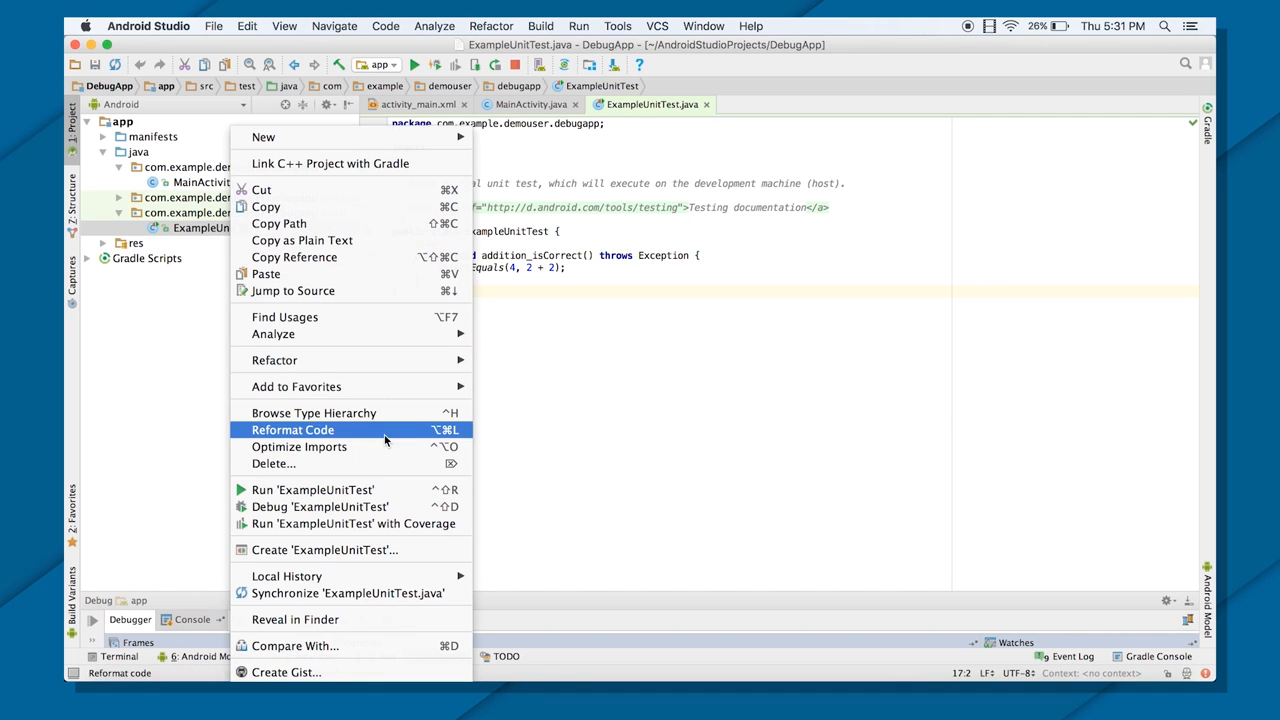
mouse_move(352, 524)
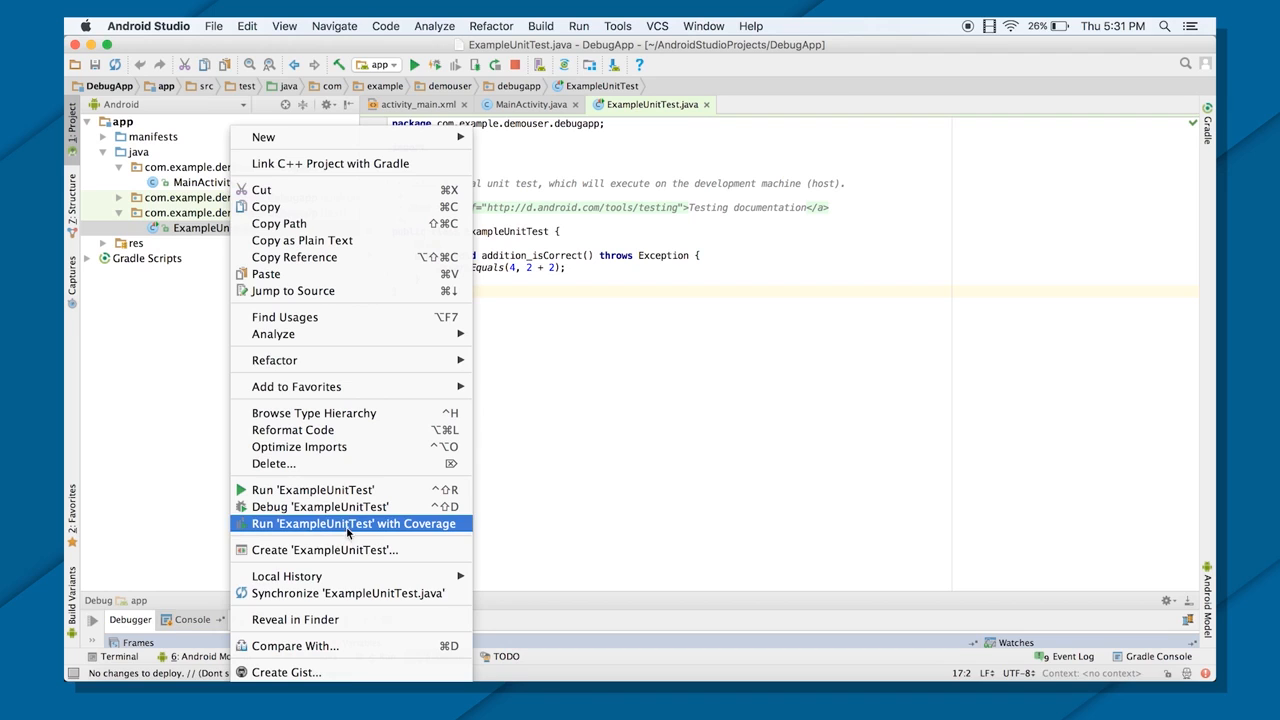
mouse_move(350, 508)
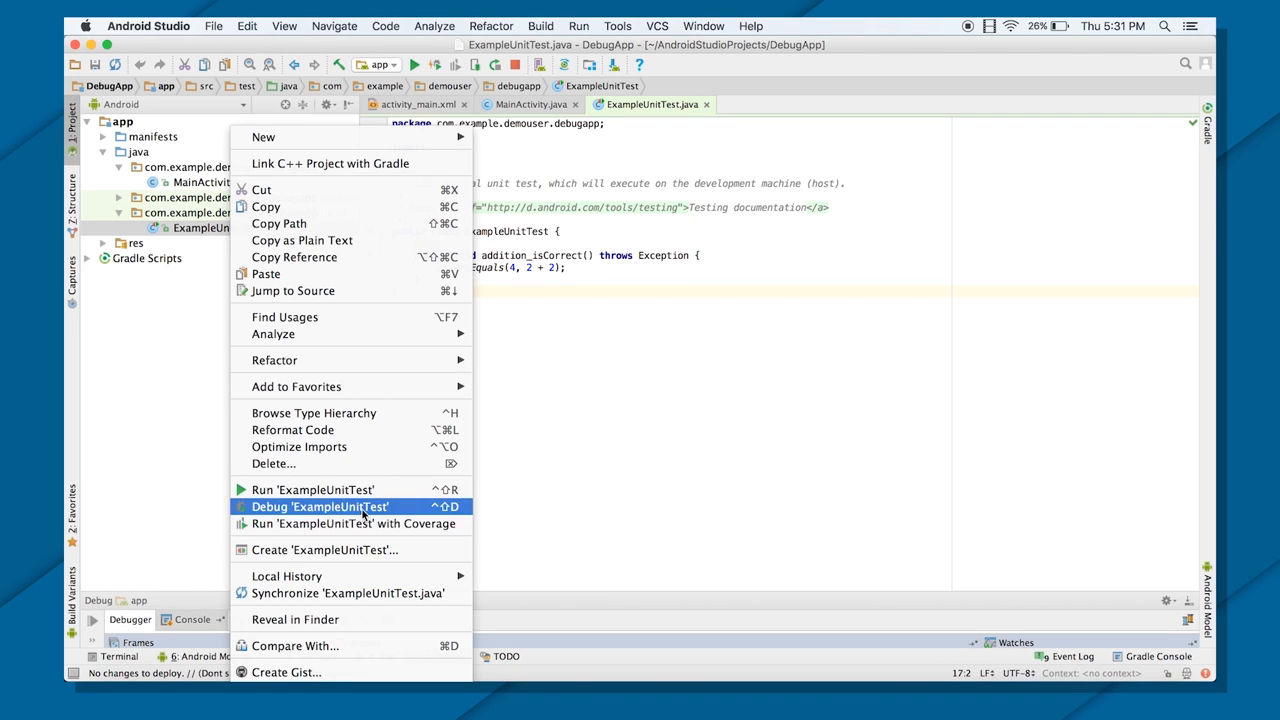
mouse_move(312, 488)
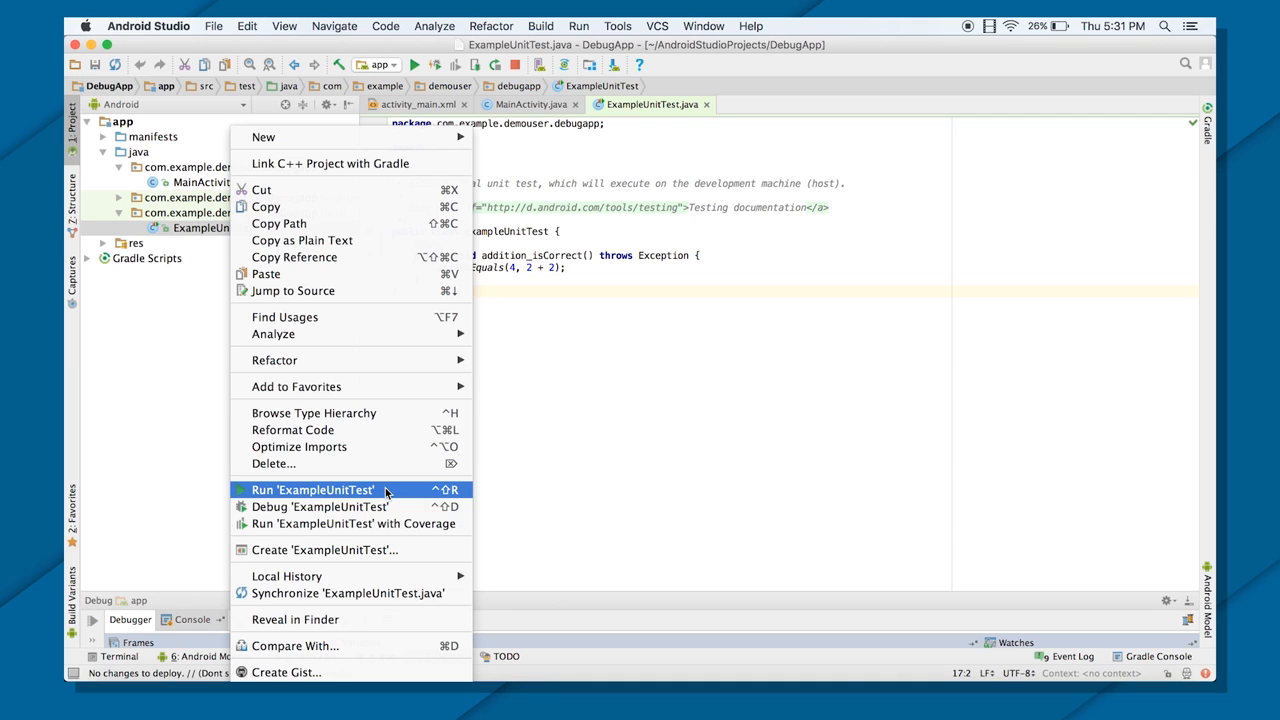
left_click(320, 506)
type("1")
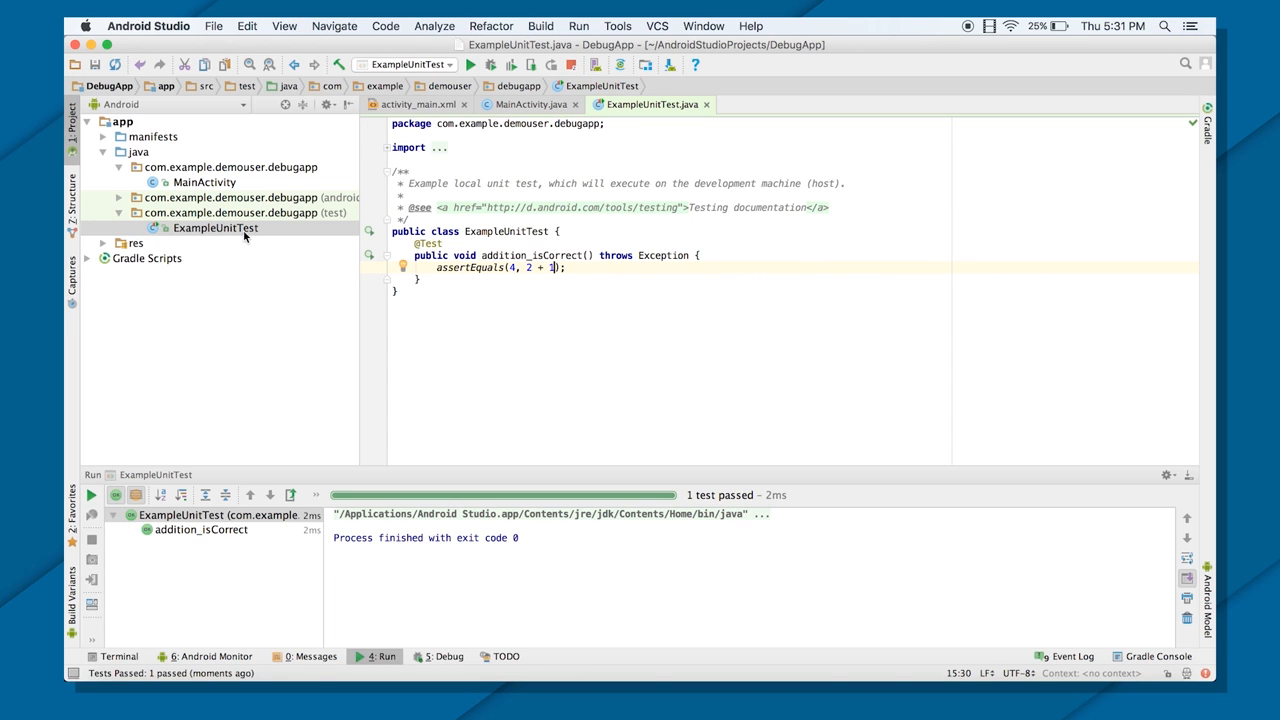
Step: Rerun ExampleUnitTest with assertEquals(4, 2 + 1), failing with expected 4, actual 3
right_click(216, 228)
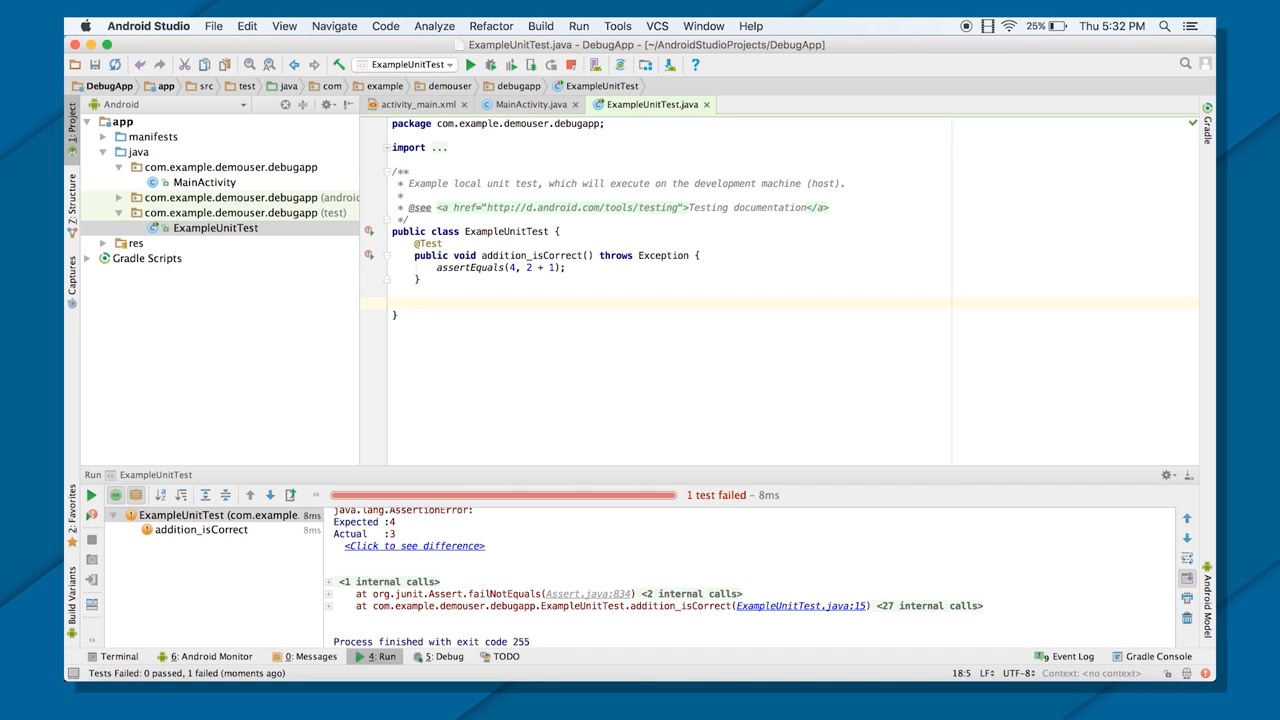
type("public void mu")
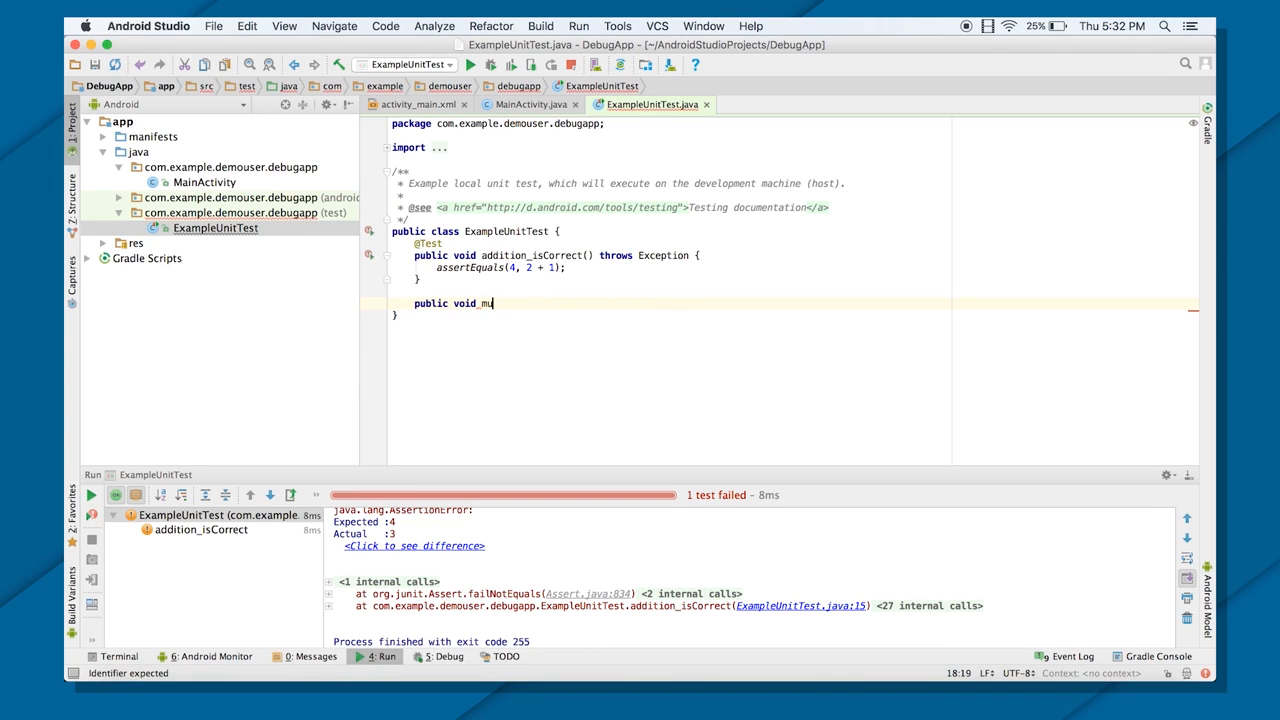
type("ltiply")
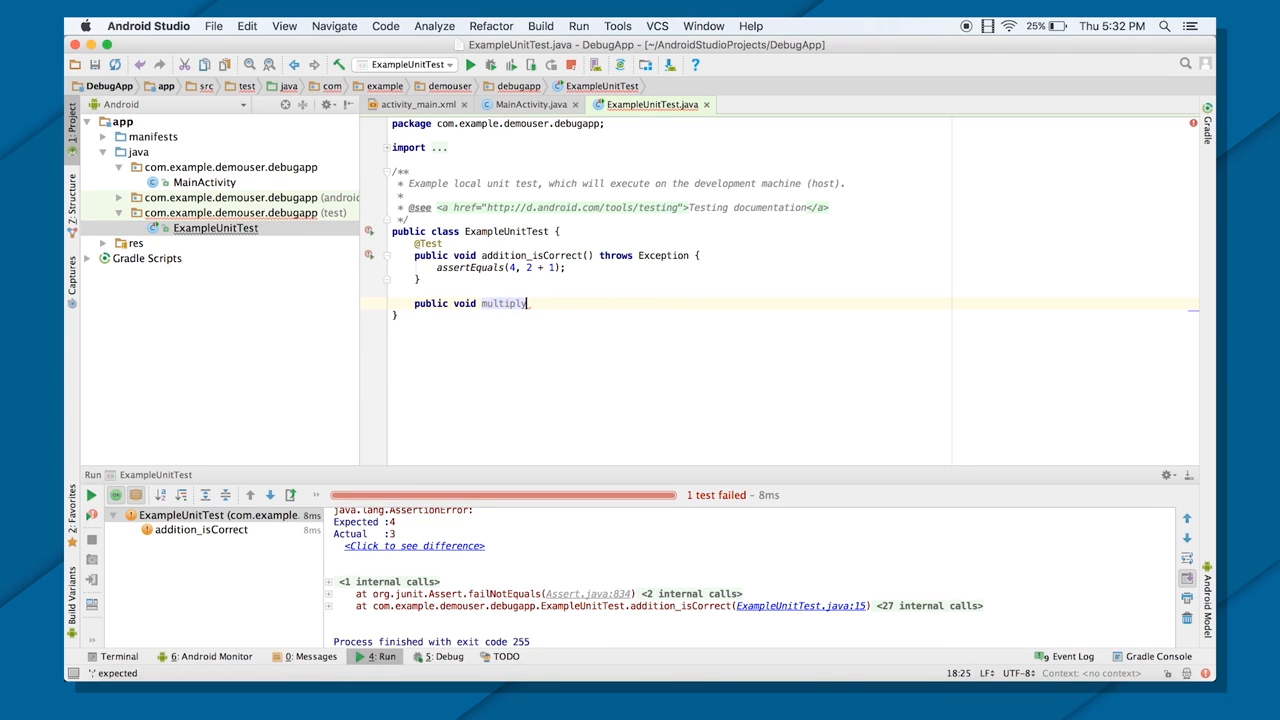
type("(){")
type("assertEquals();")
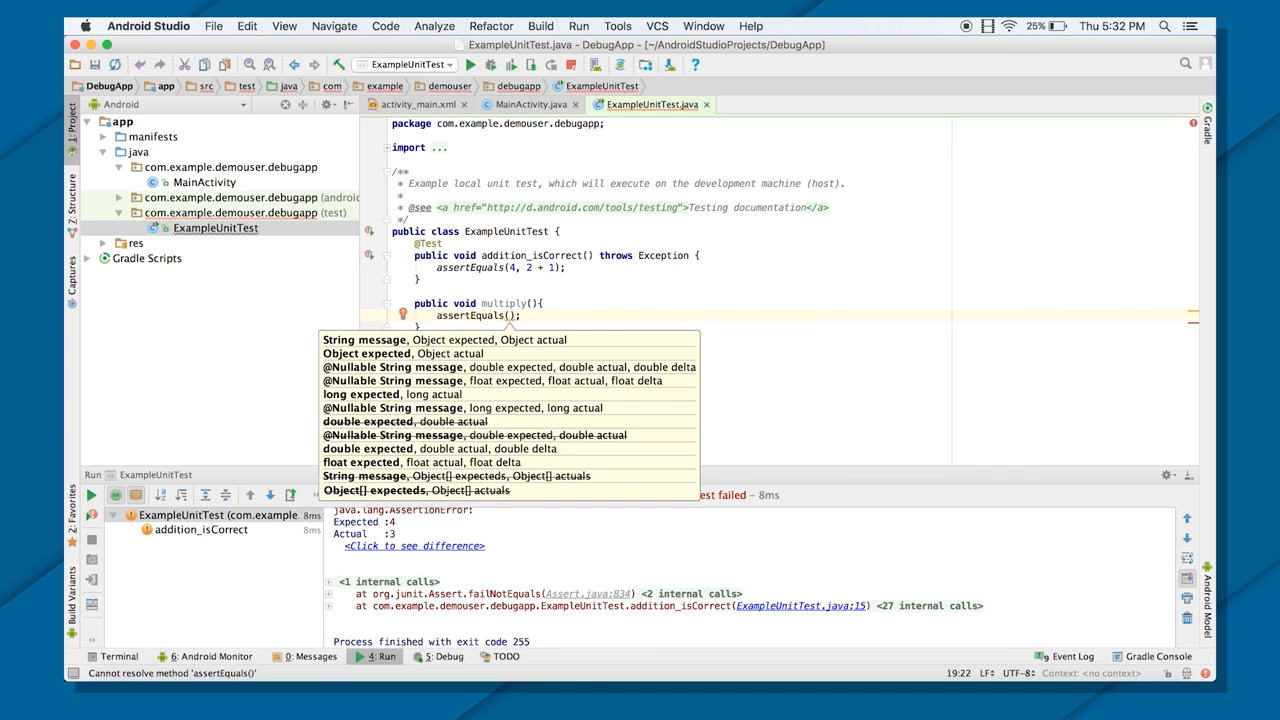
type("12,3*4")
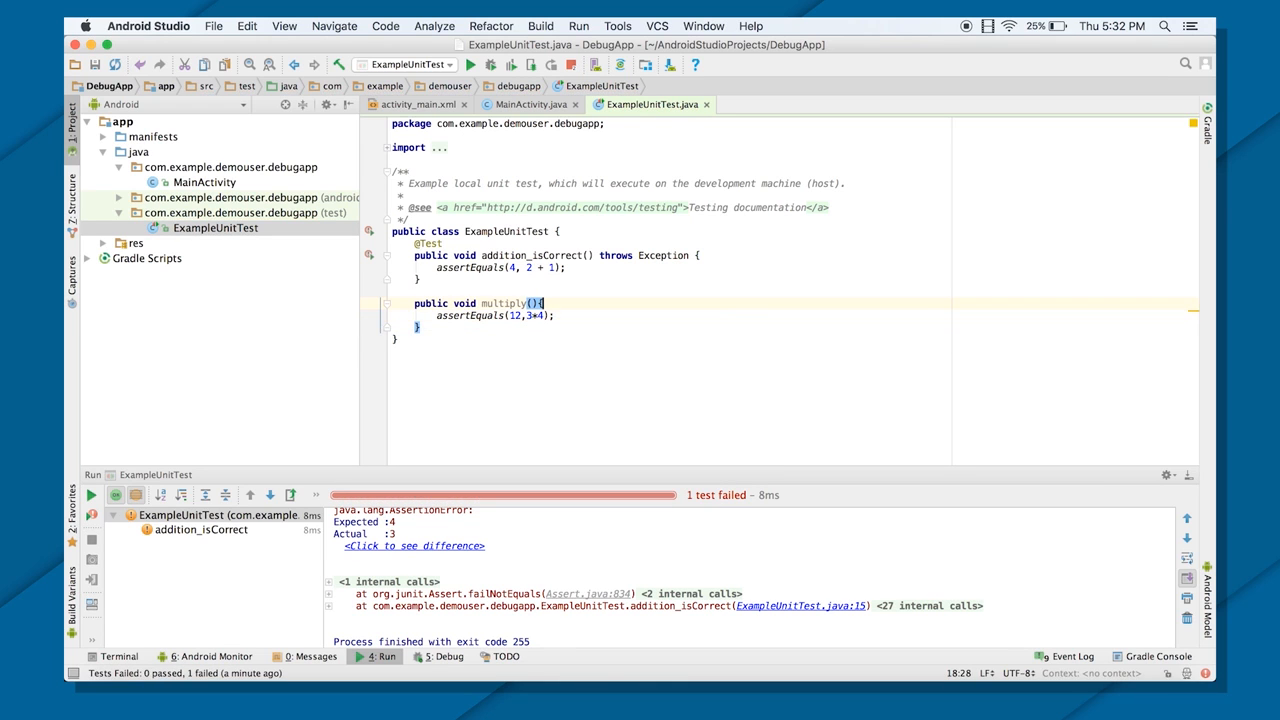
left_click(416, 290)
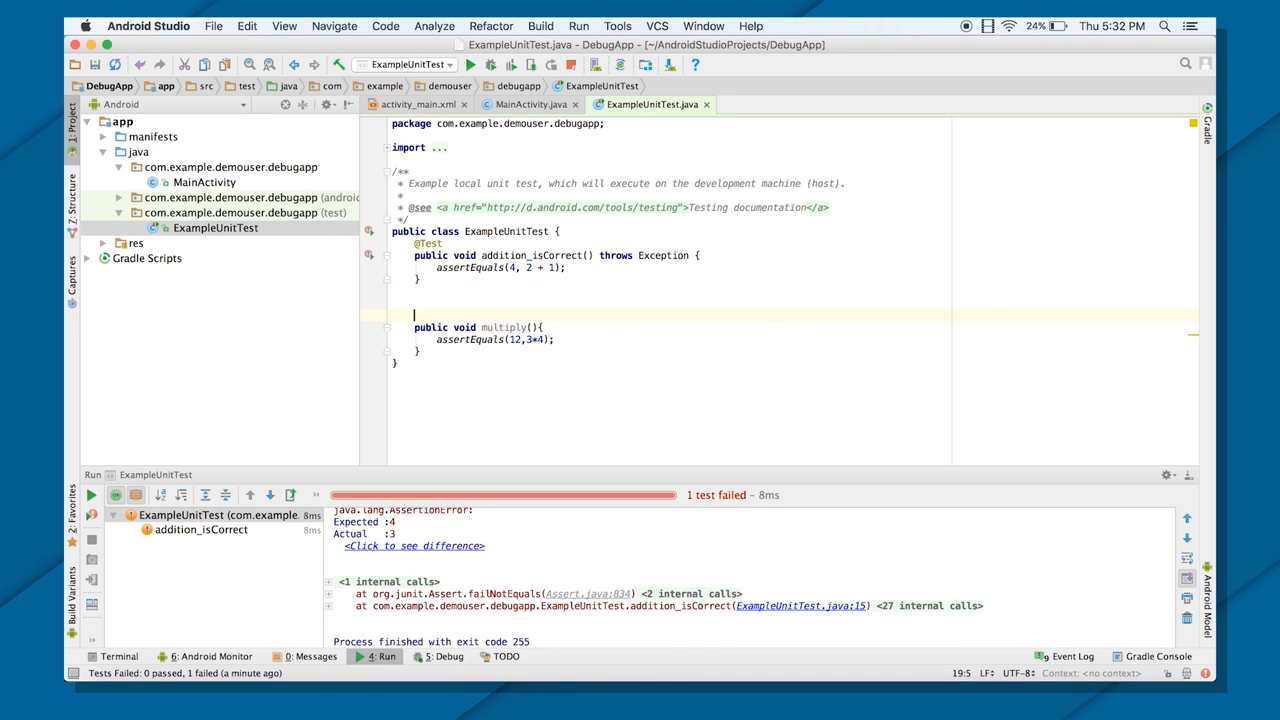
type("@Test")
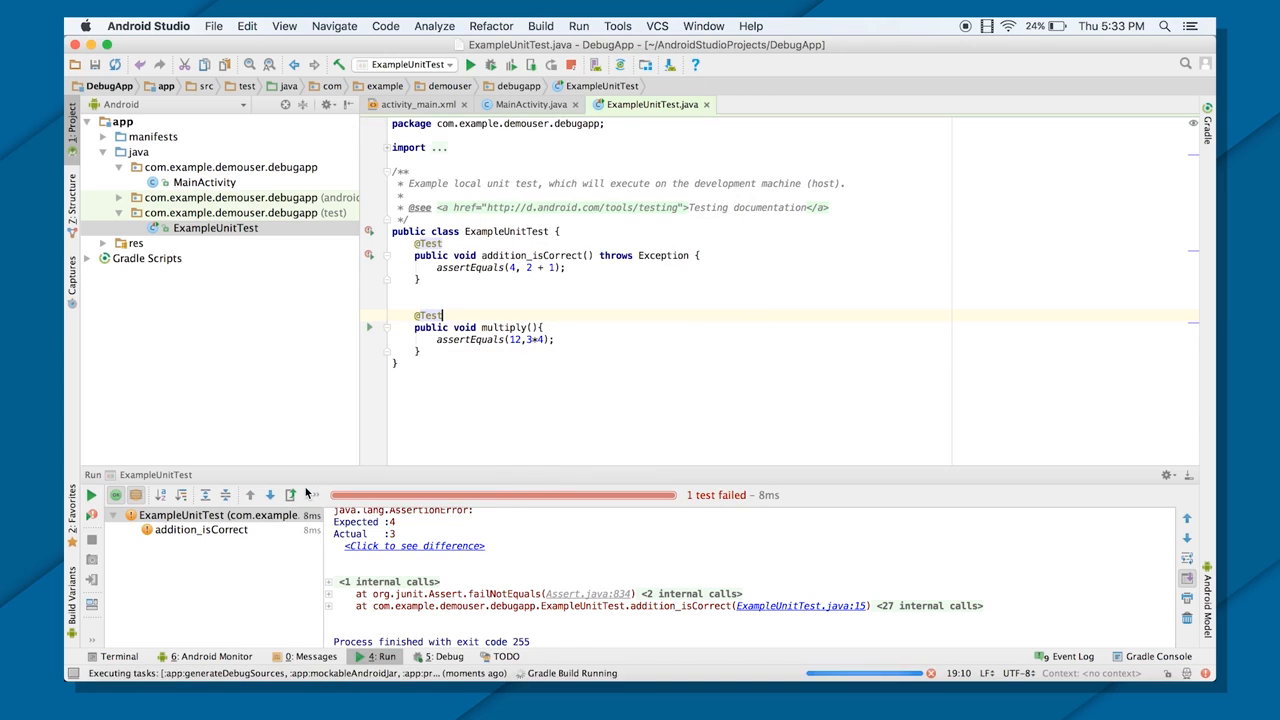
Step: View the failed addition_isCorrect's expected 4 versus actual 3 comparison, then dismiss it
left_click(90, 496)
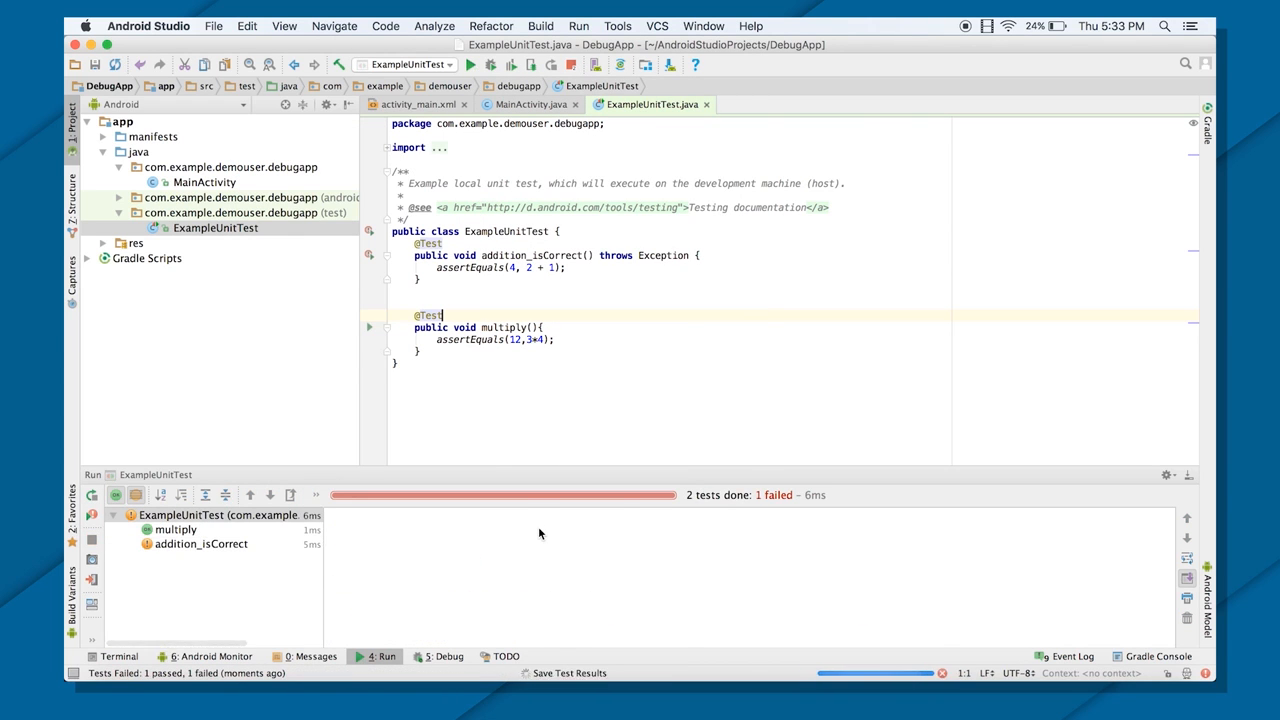
left_click(200, 544)
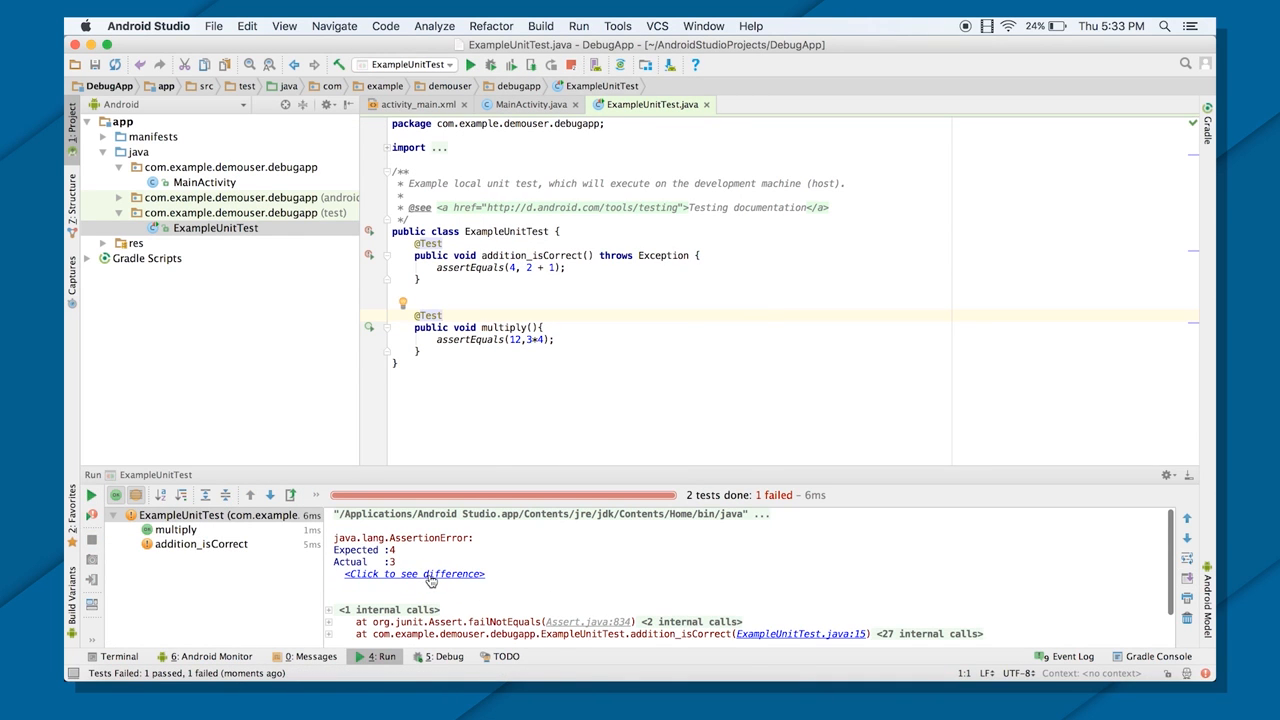
left_click(412, 572)
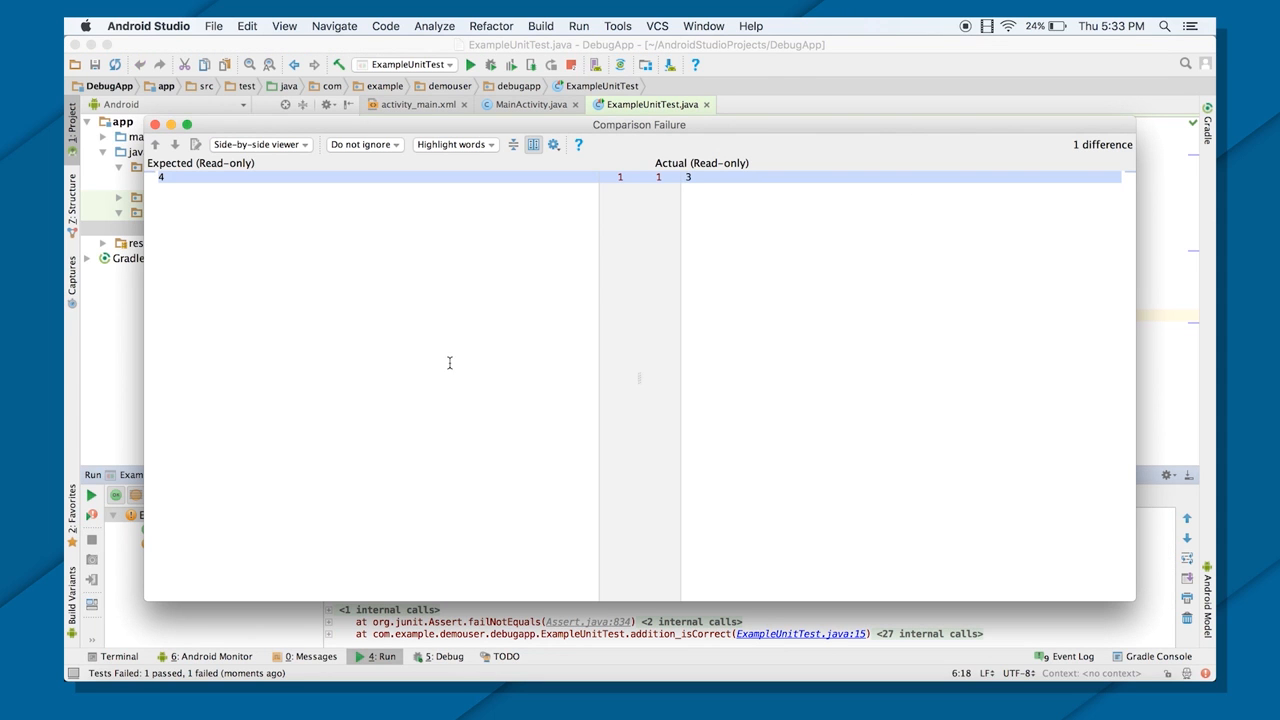
left_click(156, 124)
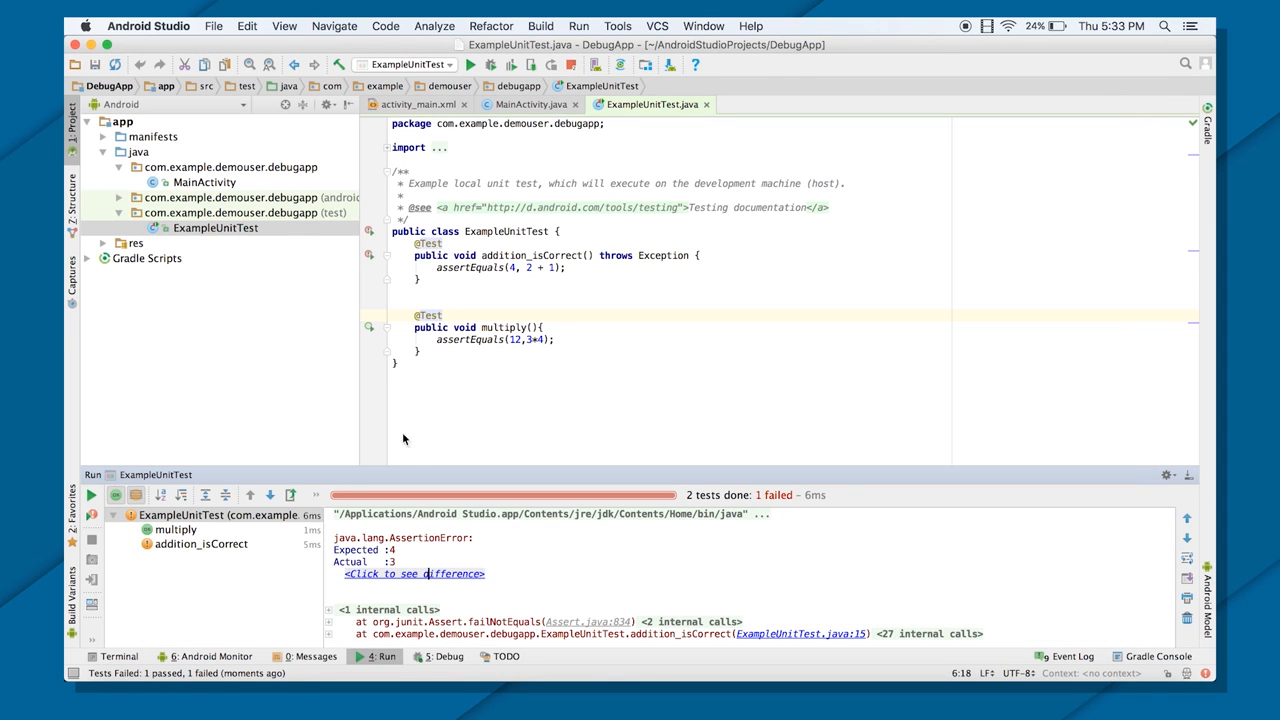
mouse_move(448, 530)
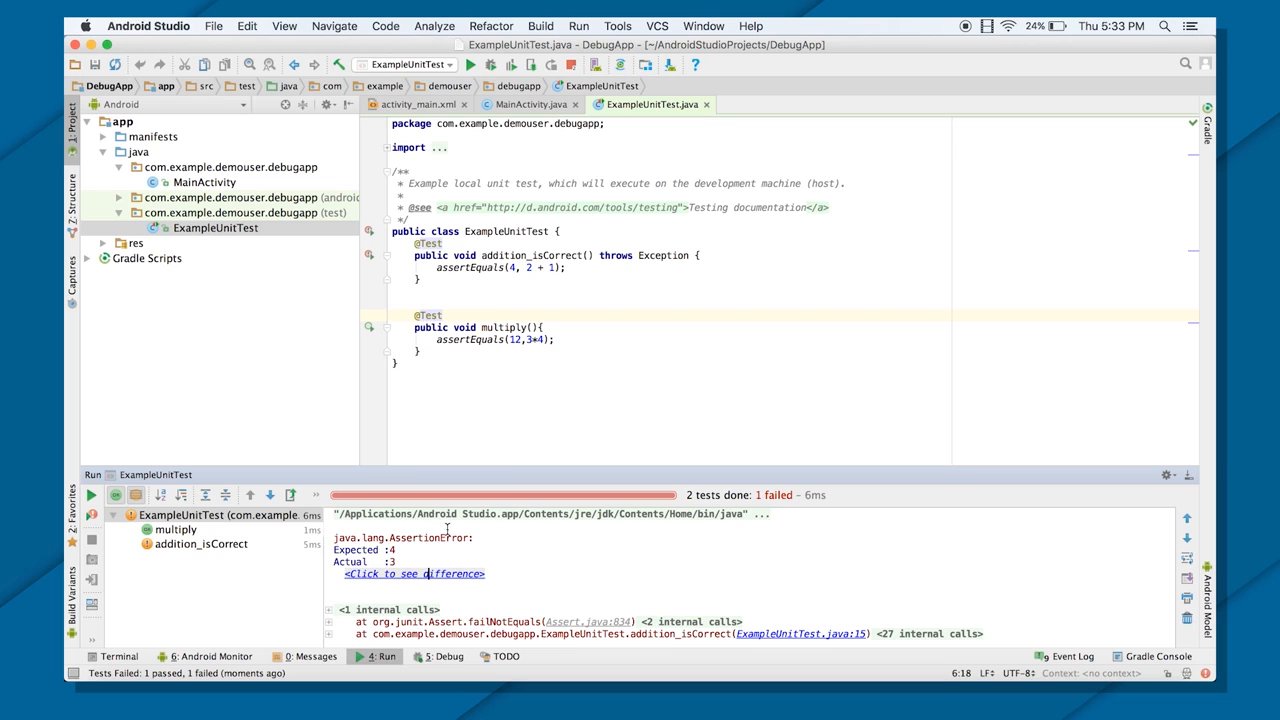
mouse_move(776, 644)
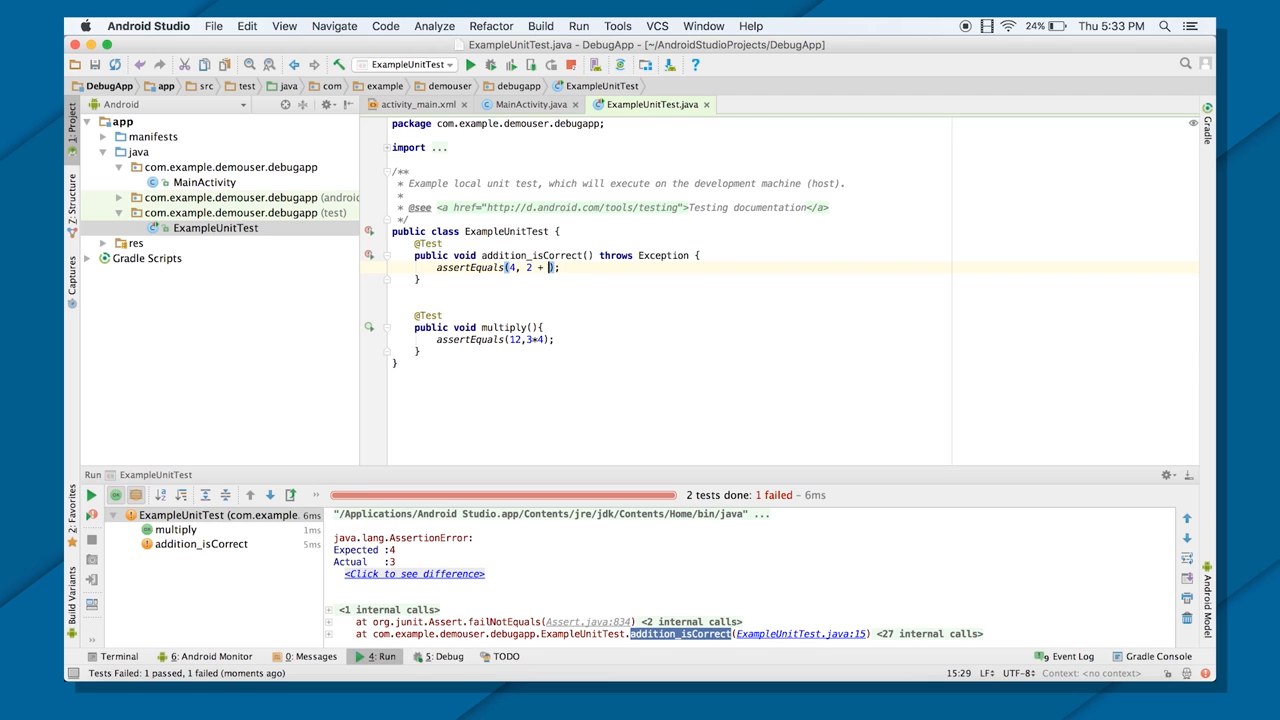
Step: Restore assertEquals(4, 2 + 2) and rerun ExampleUnitTest so both tests pass
type("2")
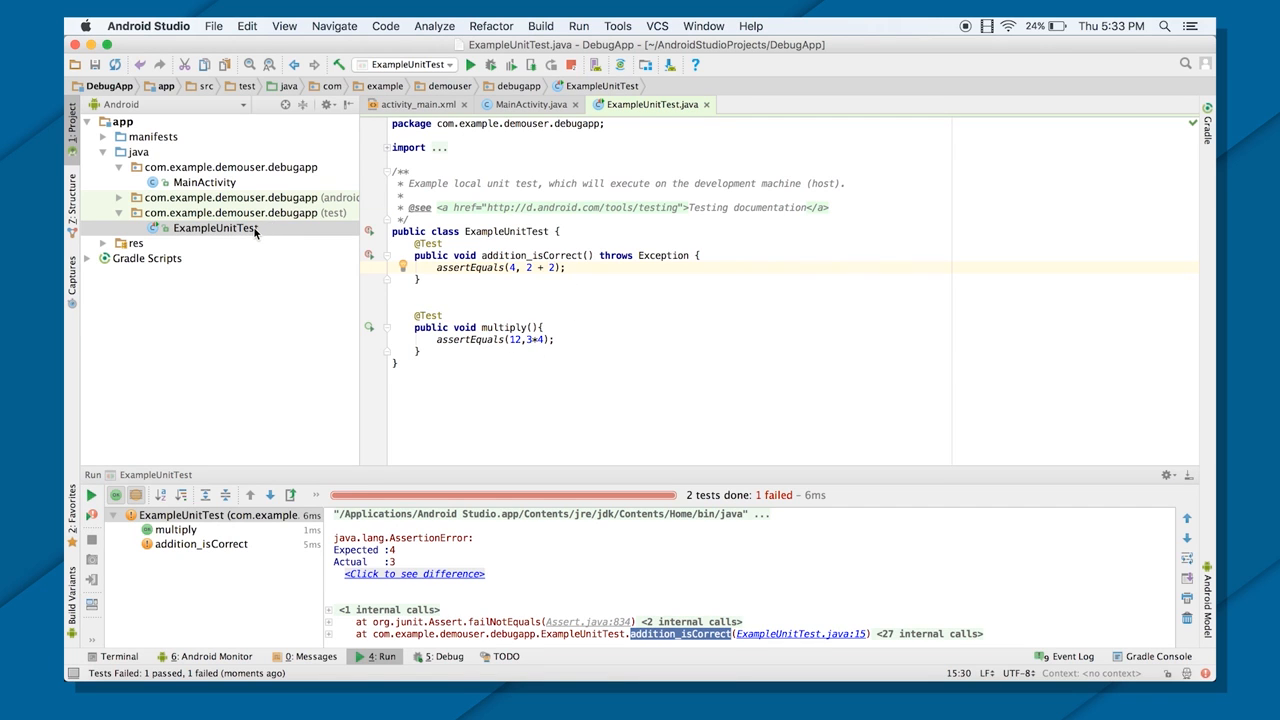
right_click(216, 228)
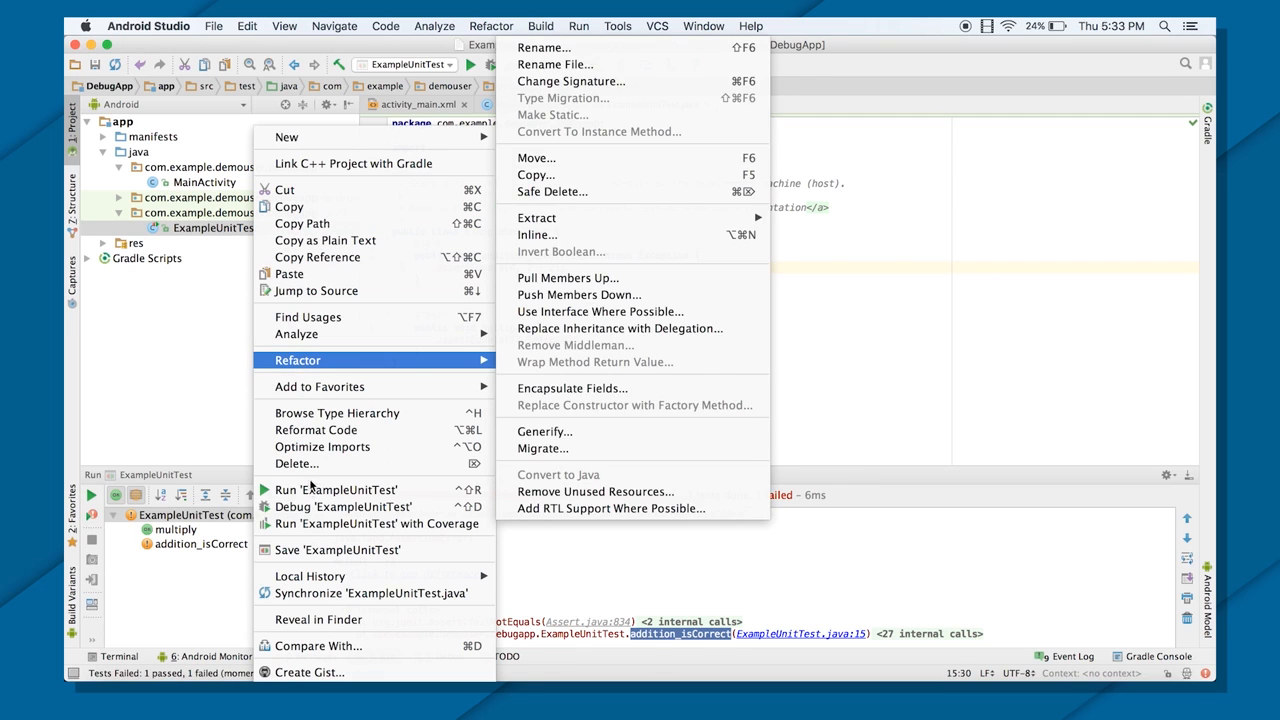
left_click(336, 488)
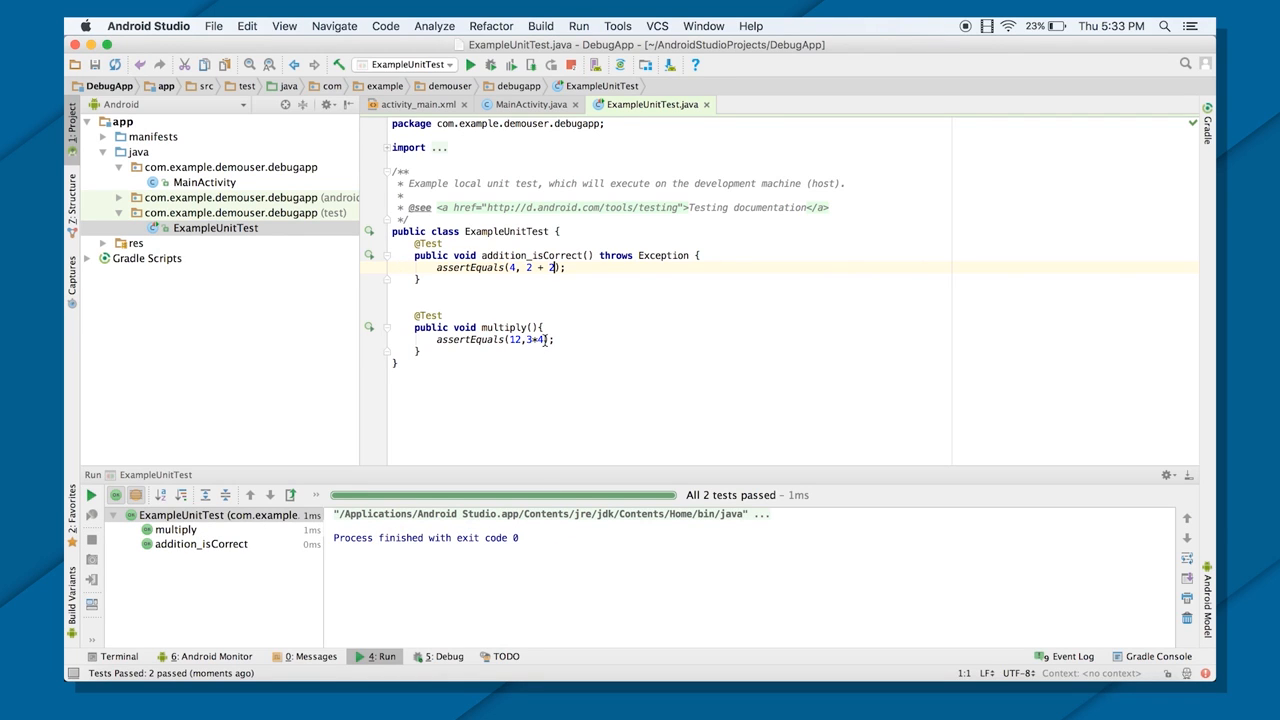
left_click(544, 340)
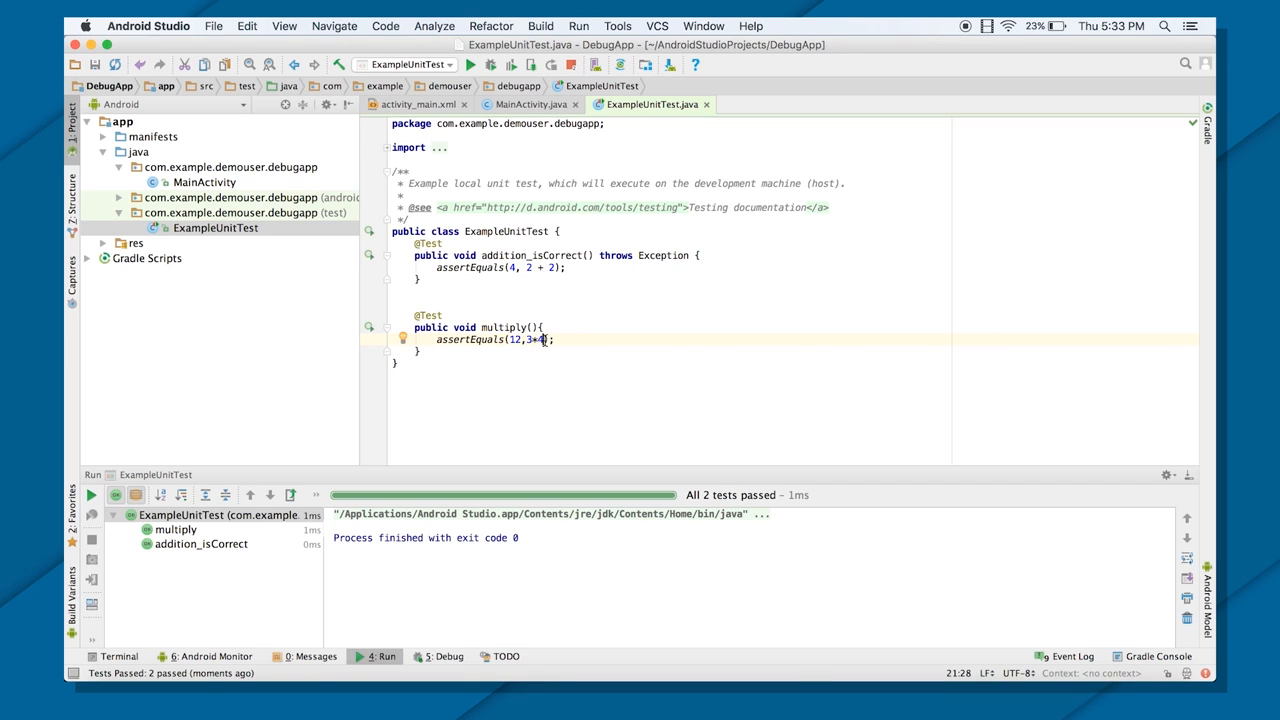
key("BackSpace")
type("1")
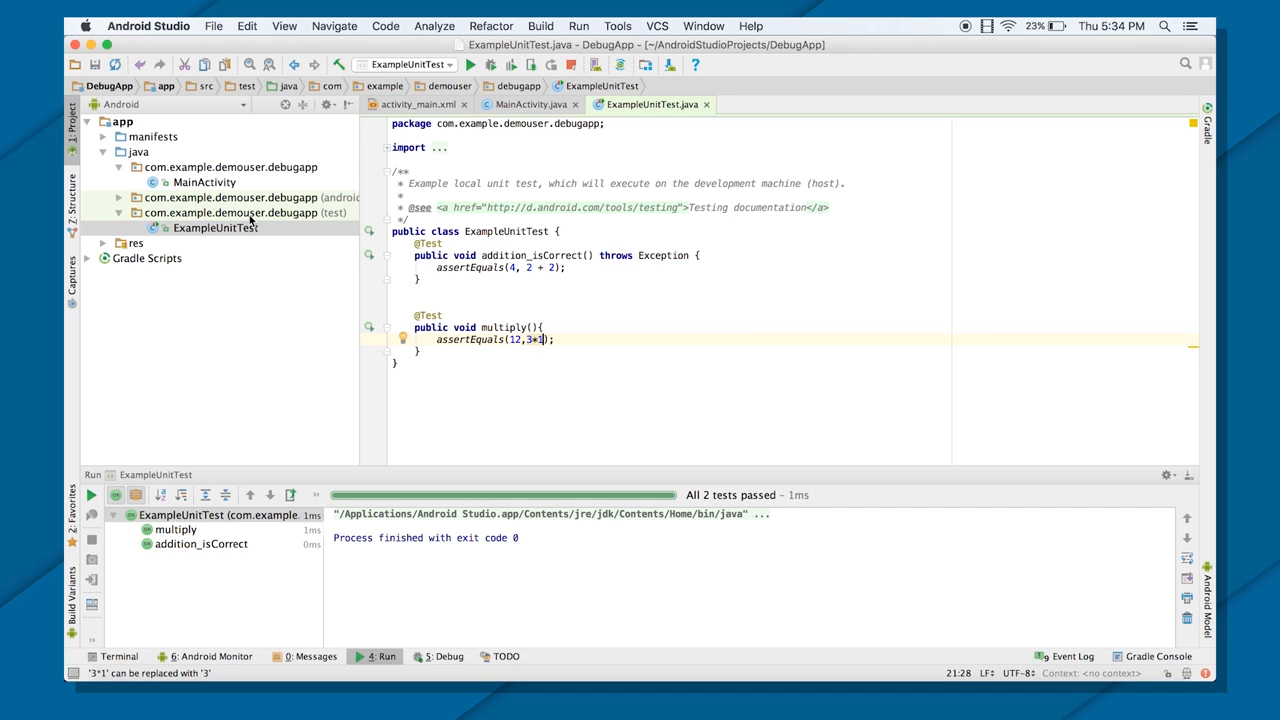
right_click(216, 228)
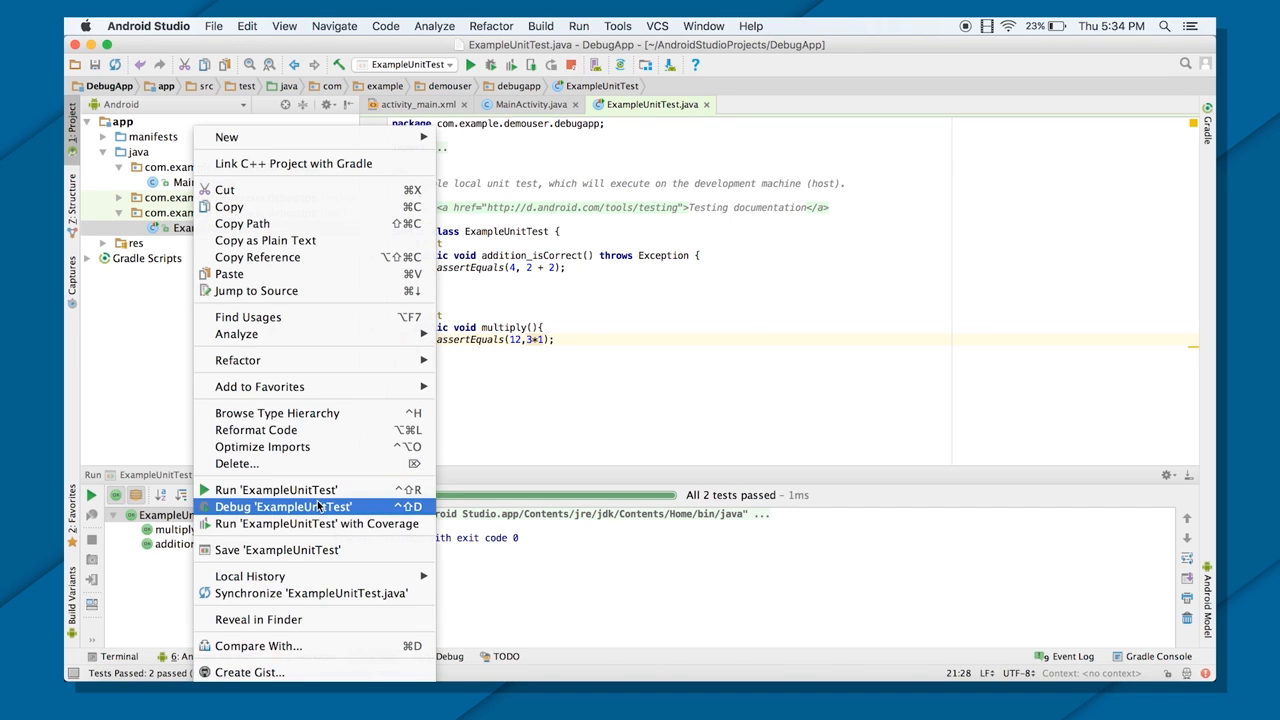
left_click(276, 488)
type("4")
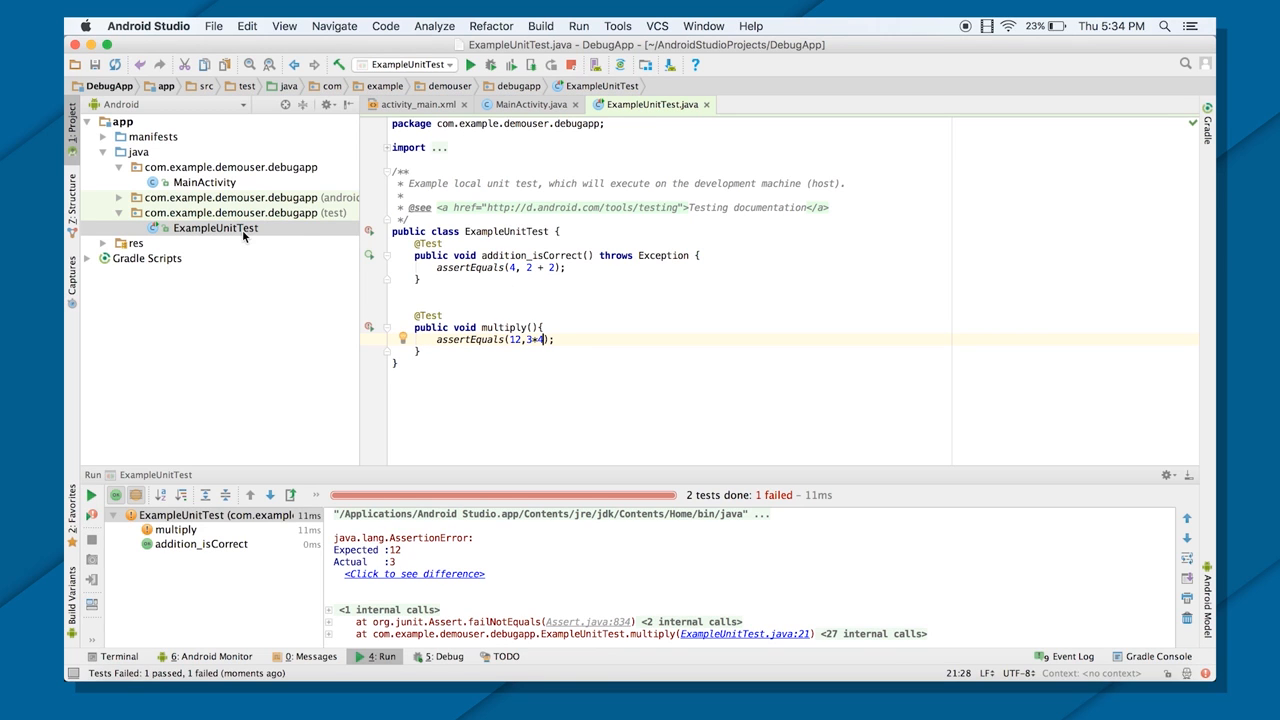
right_click(216, 228)
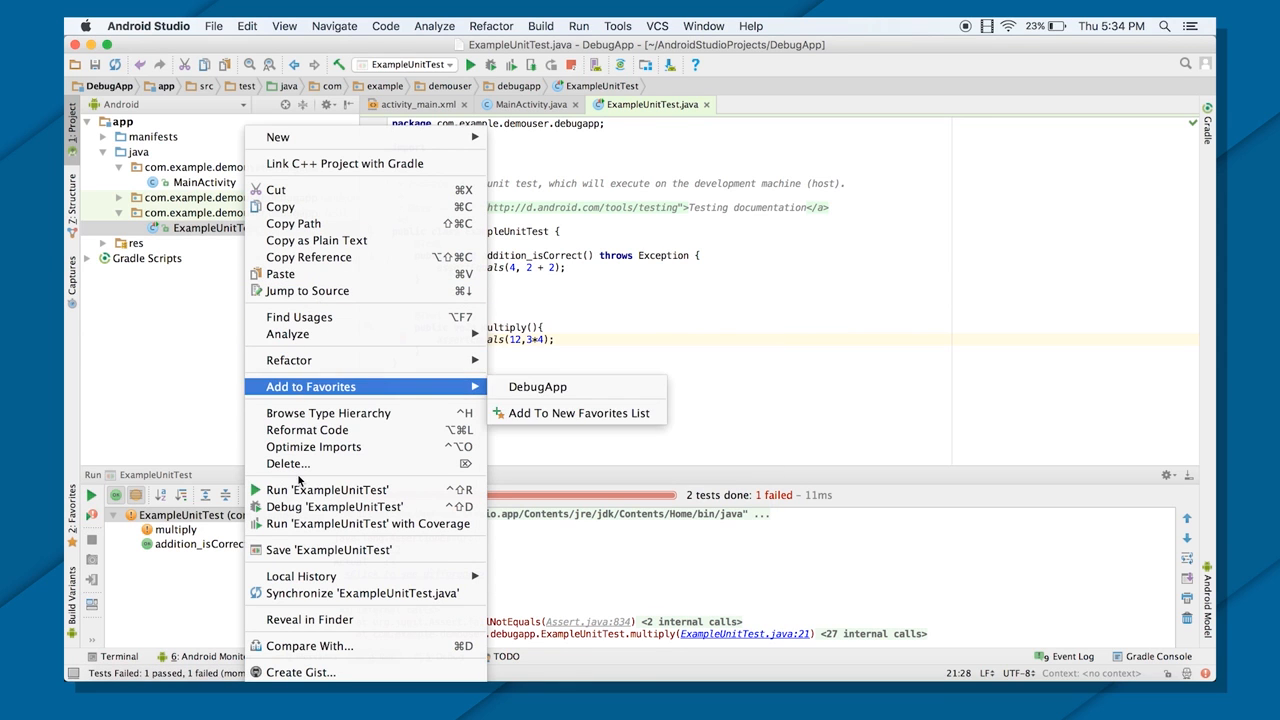
left_click(328, 488)
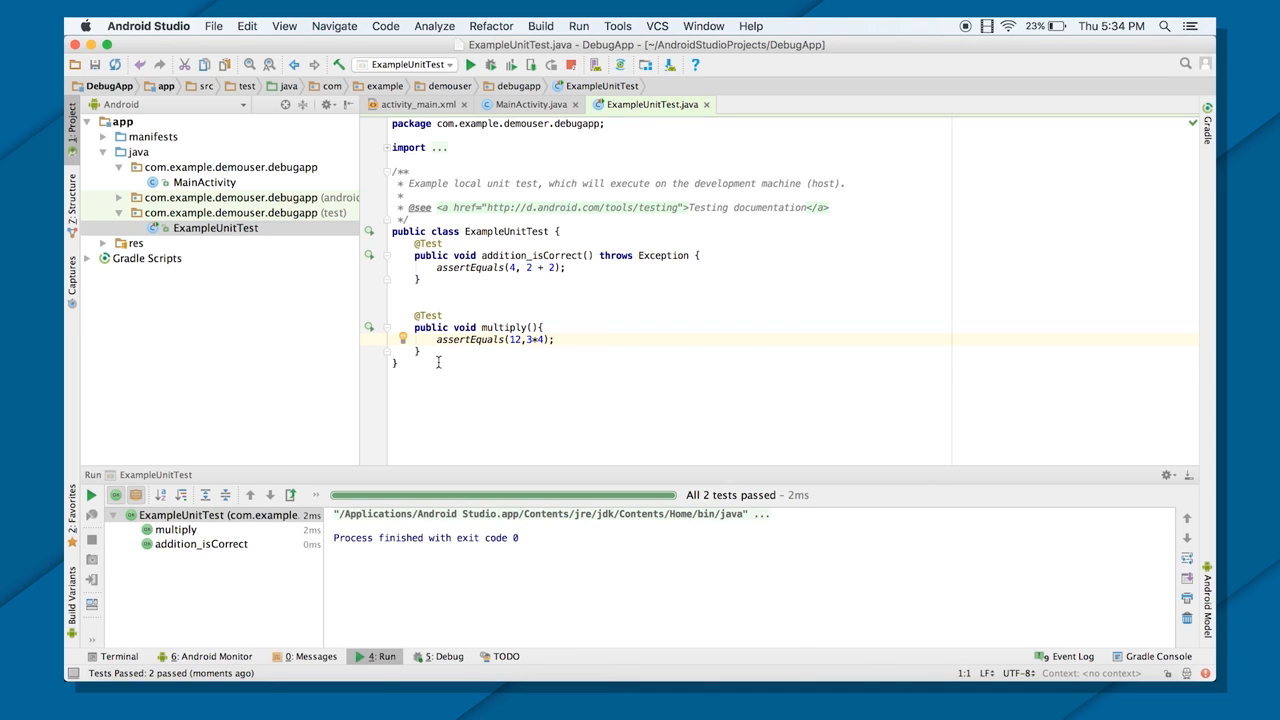
left_click(410, 364)
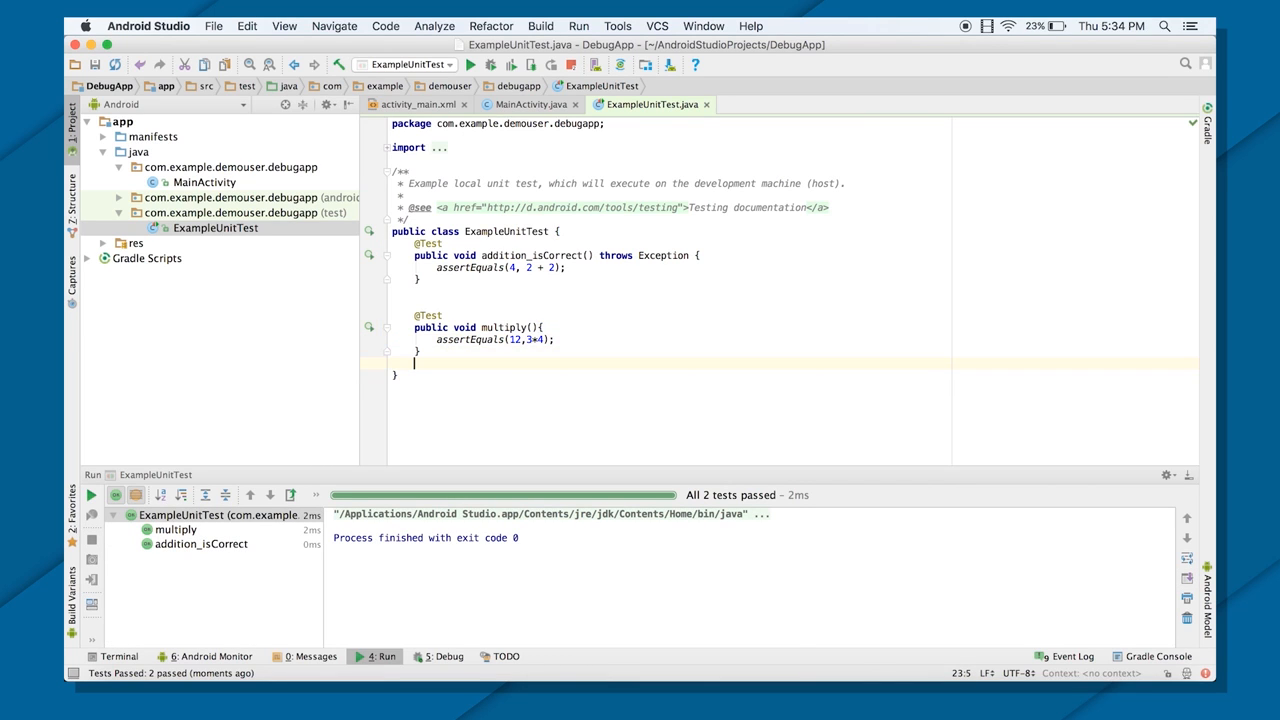